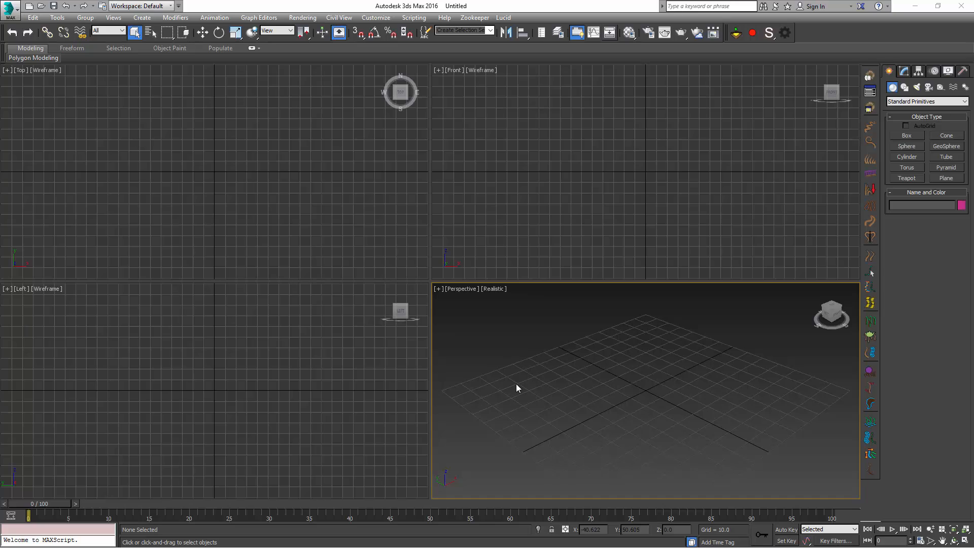
mouse_move(579, 377)
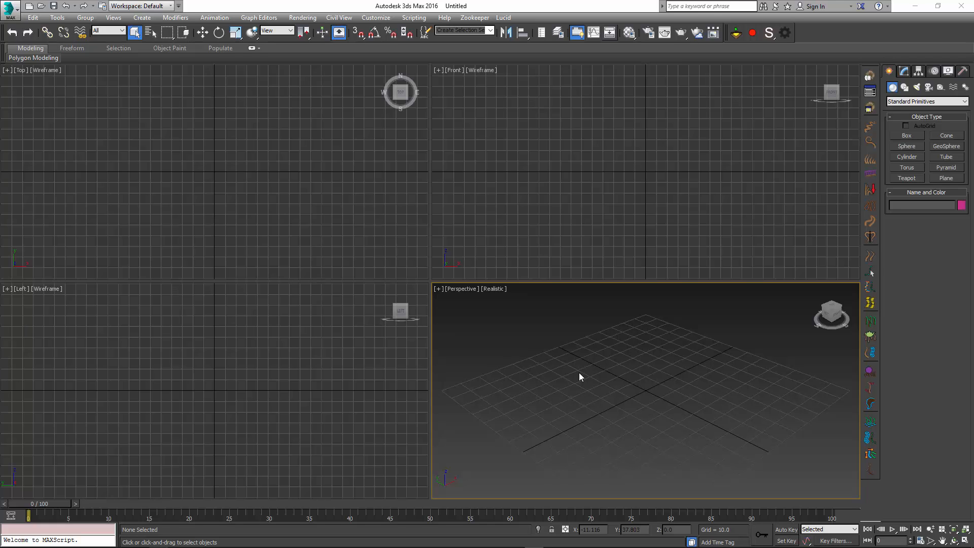
- Create the plane, then scrub the time slider to test the cloth falling and rewind it
left_click(945, 177)
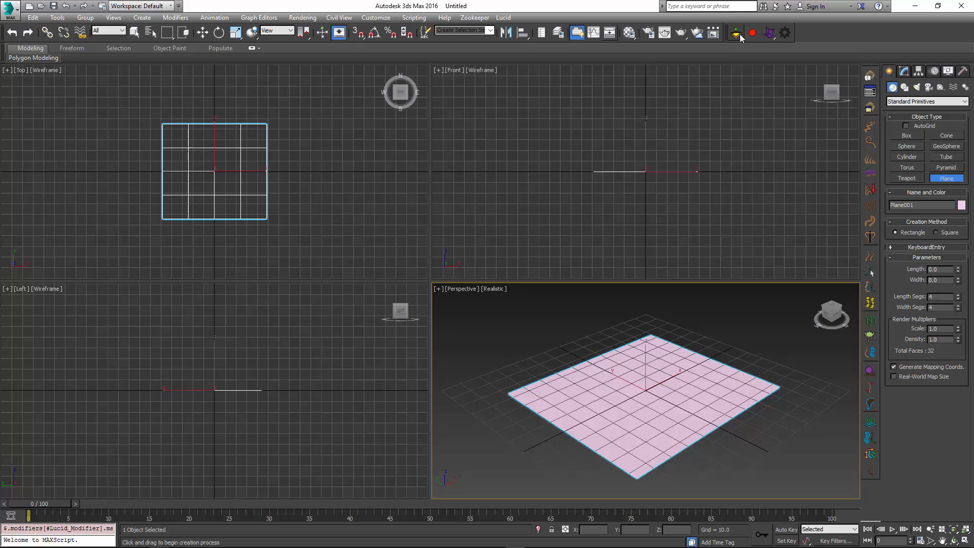
left_click_drag(29, 516, 156, 516)
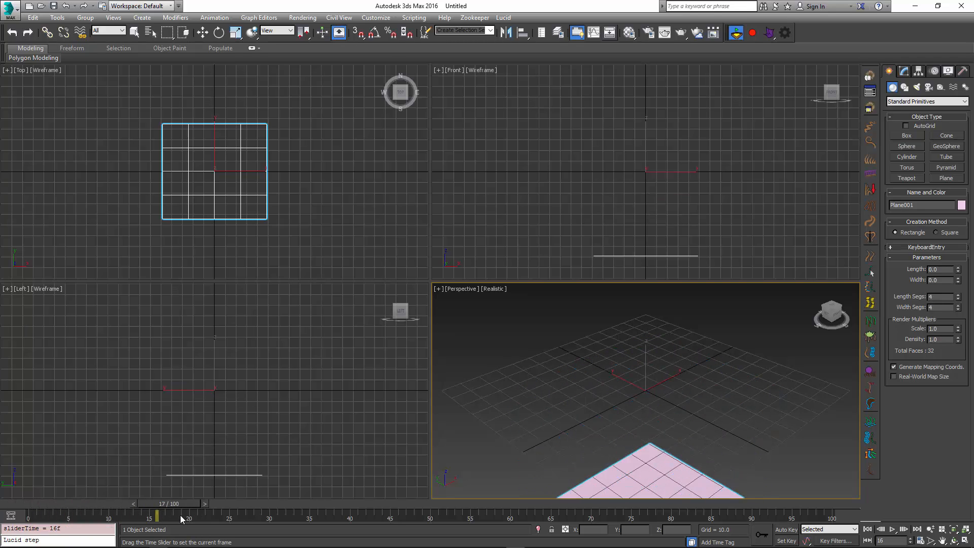
left_click_drag(157, 515, 205, 515)
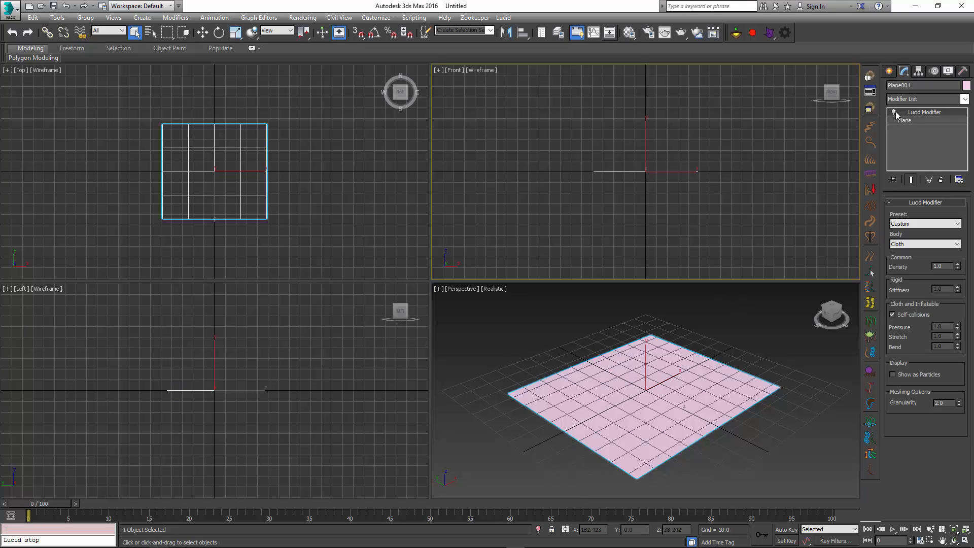
- Add a Mesh Select modifier beneath the Lucid cloth and return to the Lucid settings
left_click(905, 119)
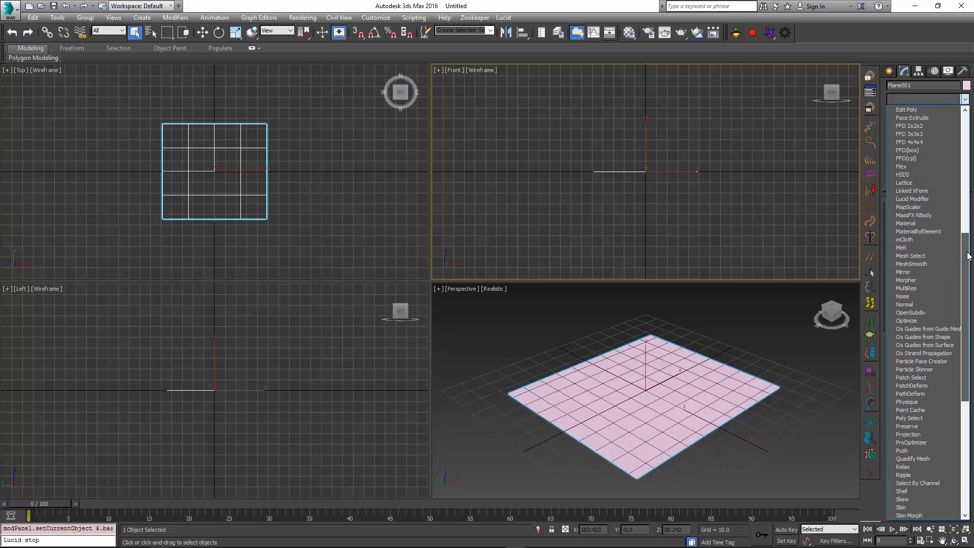
left_click(909, 255)
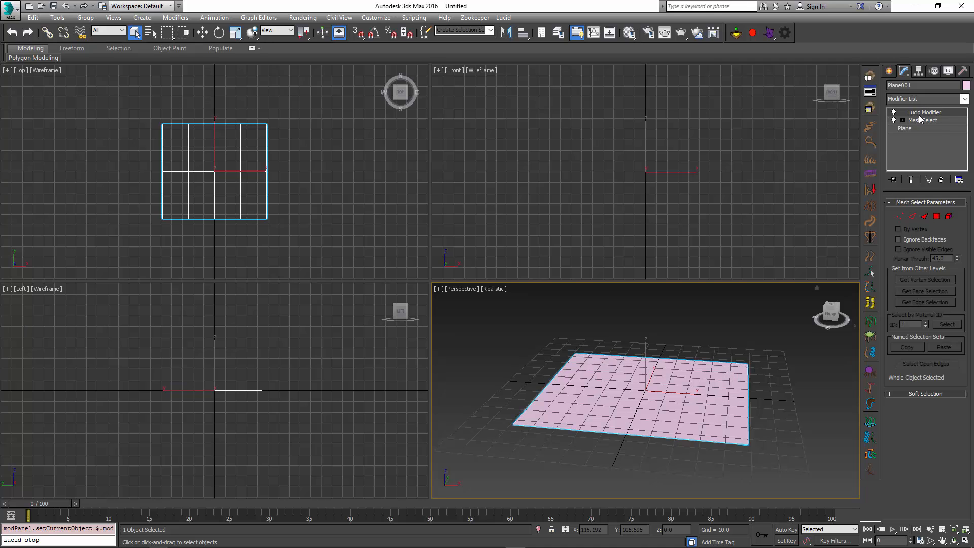
left_click(922, 111)
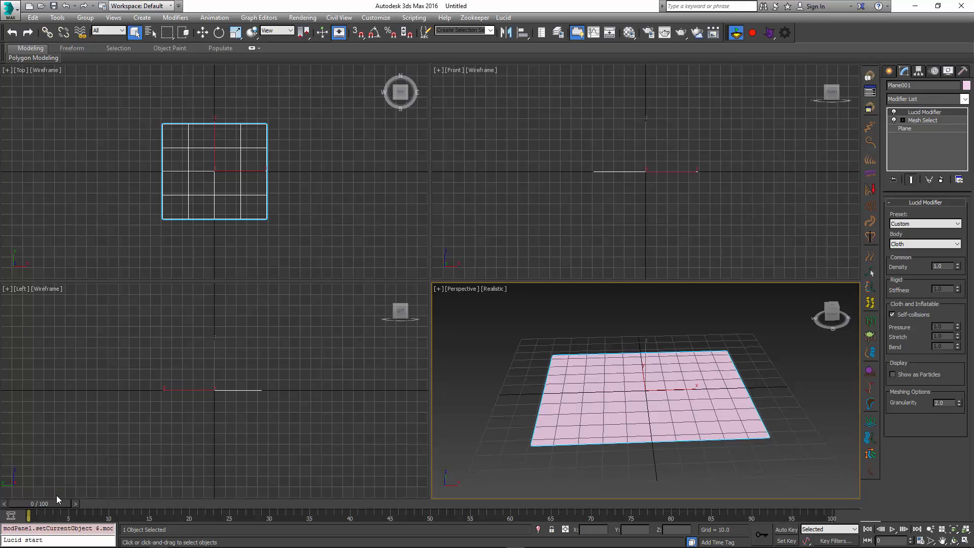
- Scrub the simulation to watch the plane bend, then enter Vertex sub-object level
left_click_drag(30, 515, 68, 515)
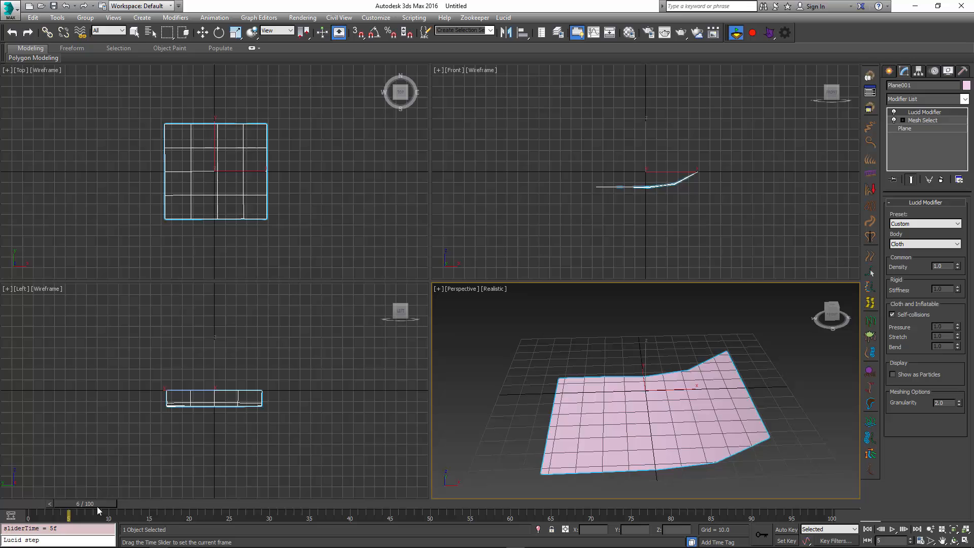
left_click_drag(68, 516, 68, 516)
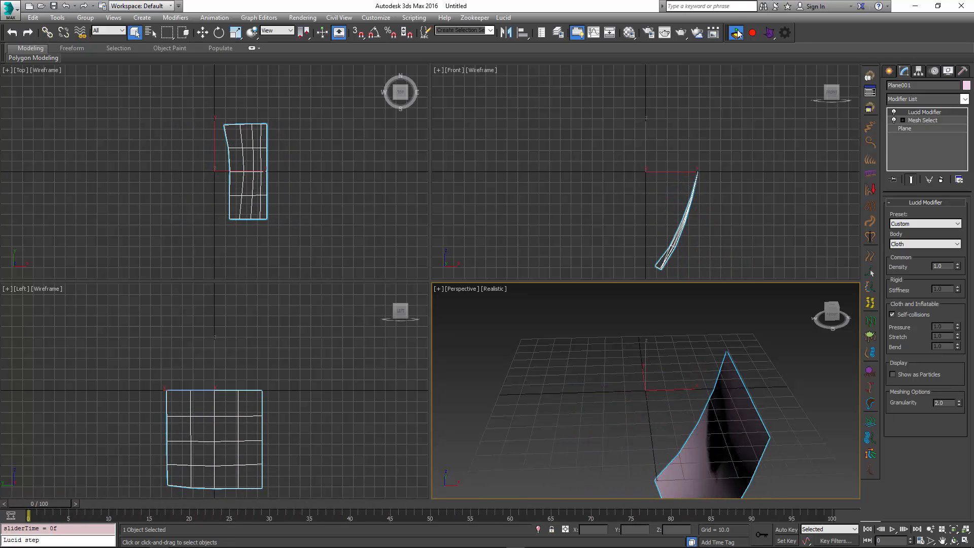
left_click(922, 120)
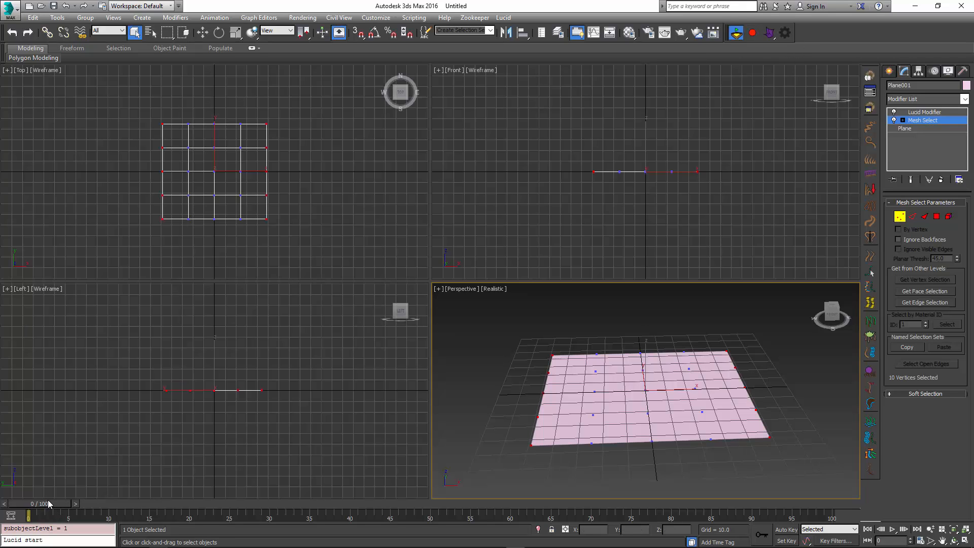
- Scrub the time slider to test the cloth plane's simulation
left_click_drag(32, 515, 74, 515)
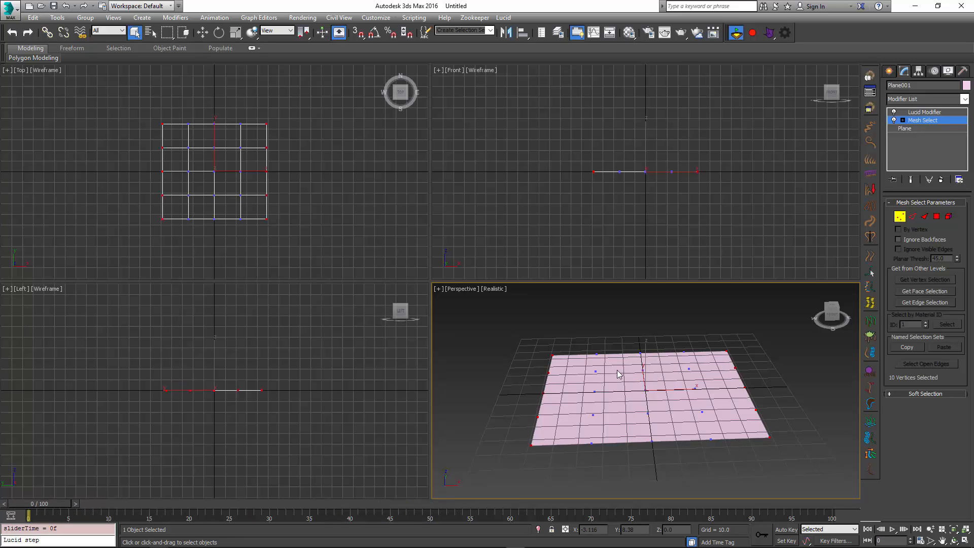
mouse_move(643, 353)
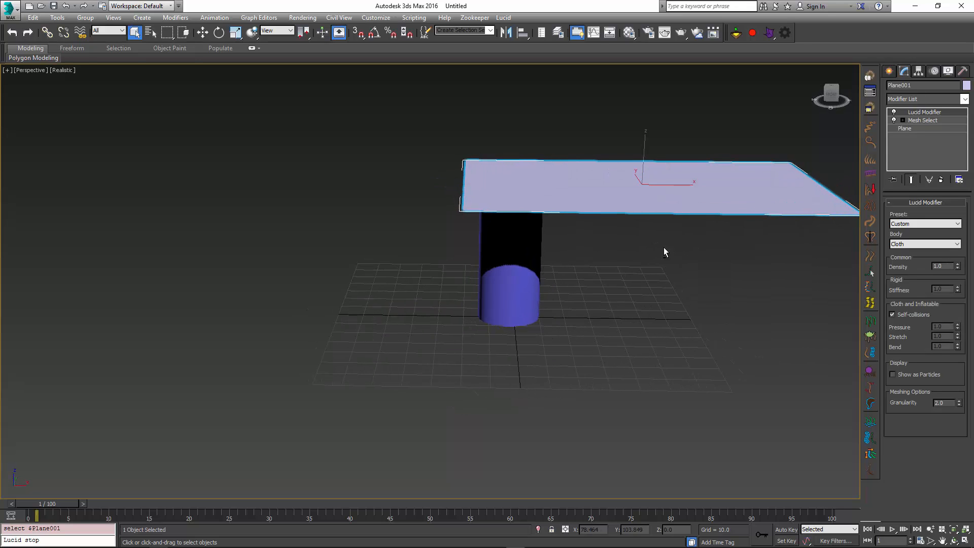
- Give Cylinder001 a convex Lucid body and scrub to watch the cloth drape over it
left_click(509, 280)
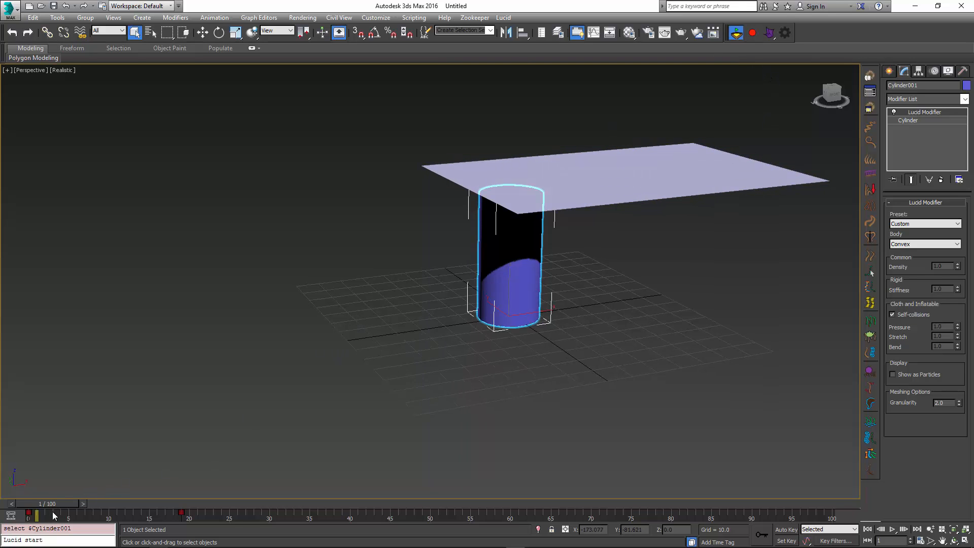
left_click_drag(36, 515, 230, 515)
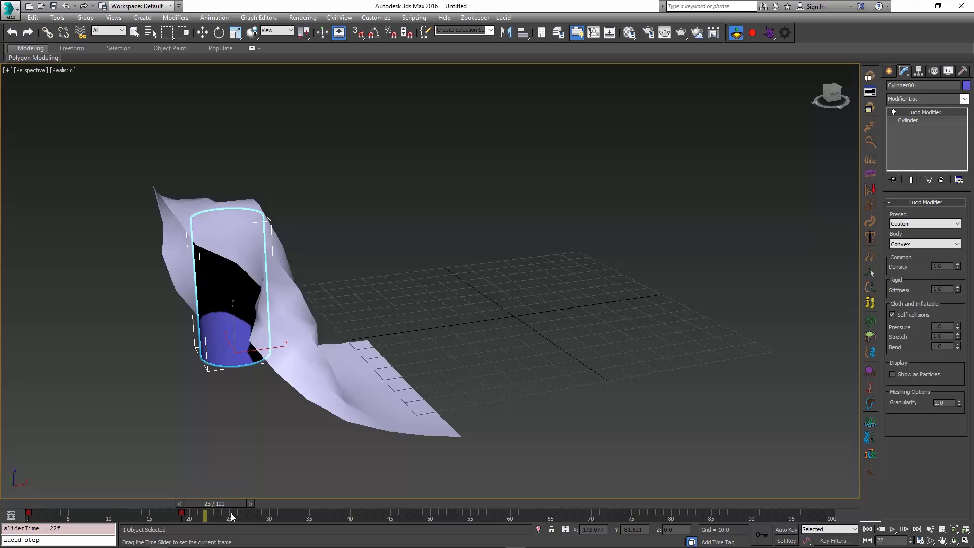
left_click_drag(231, 516, 422, 516)
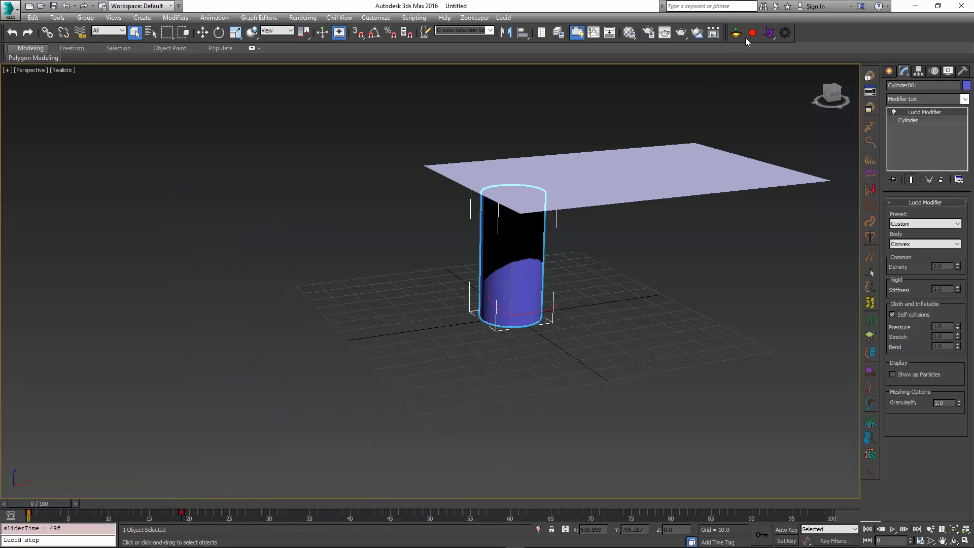
left_click(750, 32)
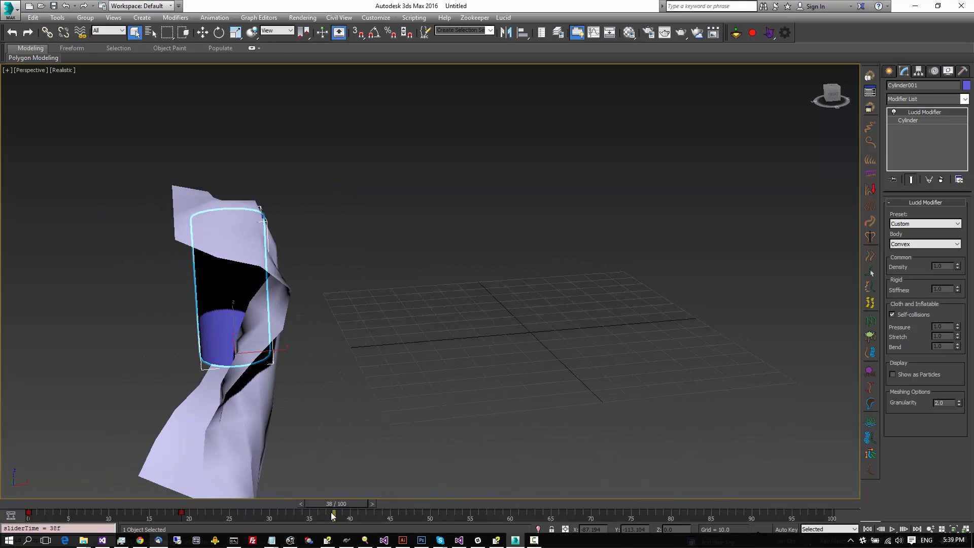
- Replay the cloth wrapping around the cylinder, then start a File Reset
left_click_drag(328, 511, 165, 511)
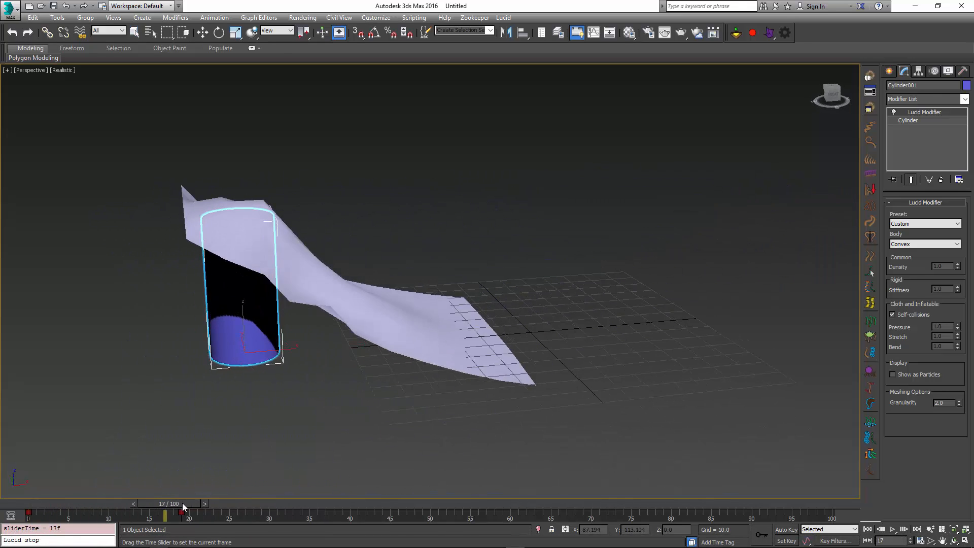
left_click_drag(164, 517, 187, 516)
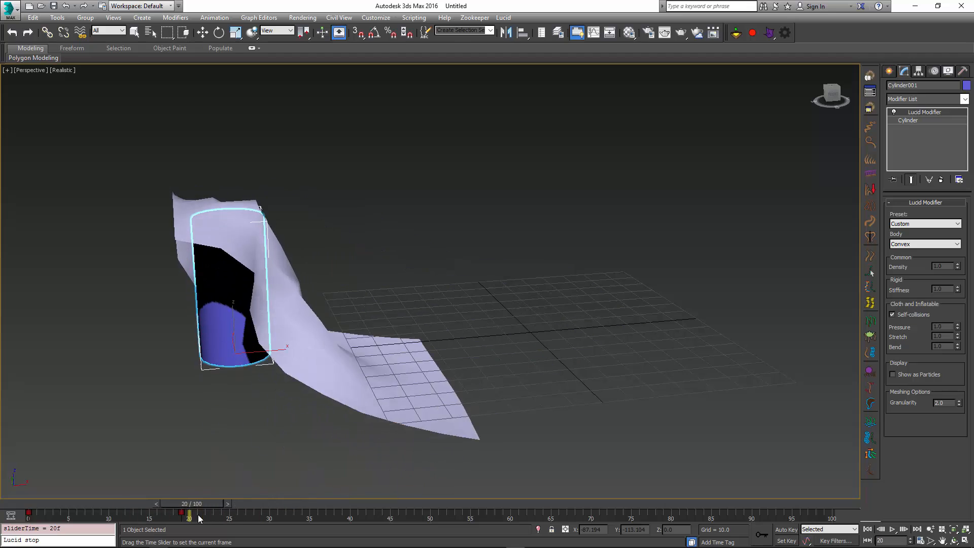
left_click(135, 32)
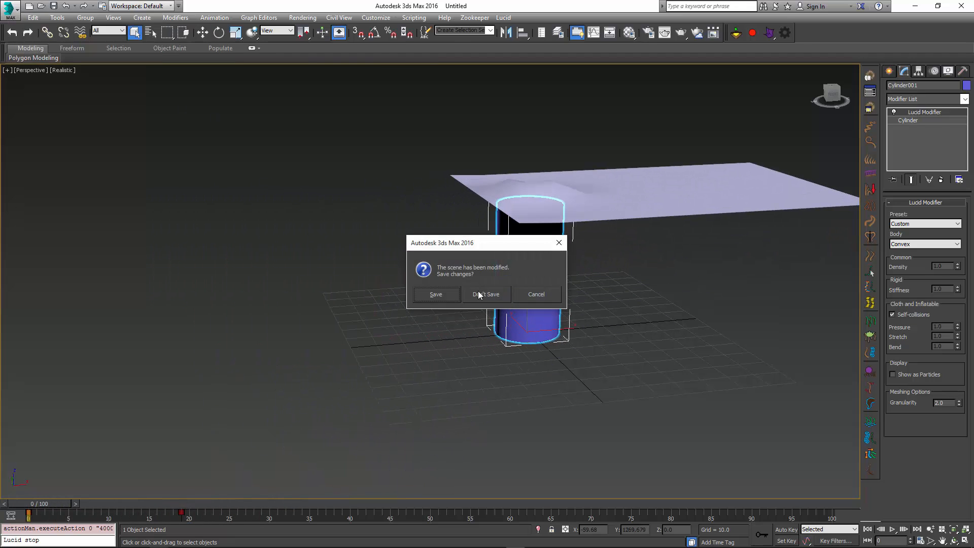
- Discard the old scene and box-select vertices on one side of the new sphere in Front view
left_click(487, 294)
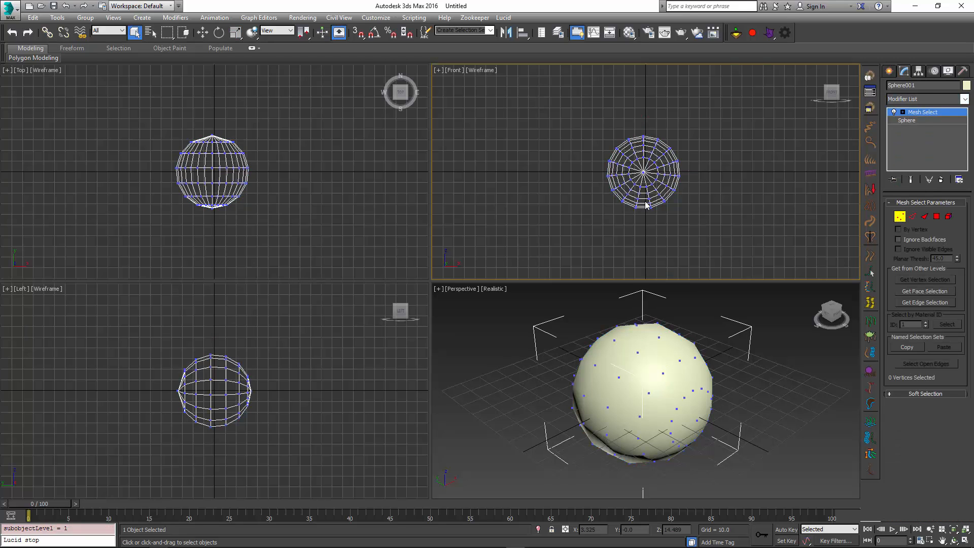
left_click_drag(643, 120, 696, 220)
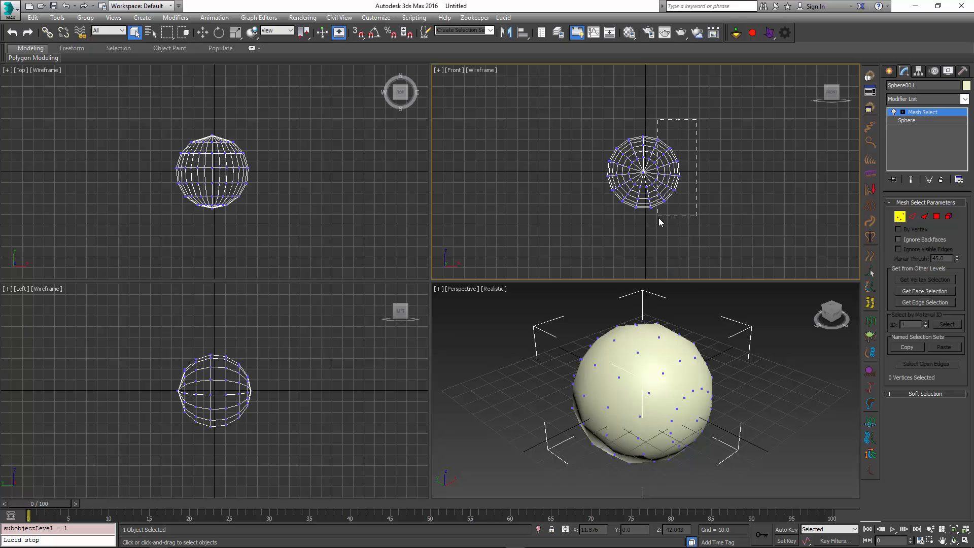
left_click_drag(659, 120, 694, 217)
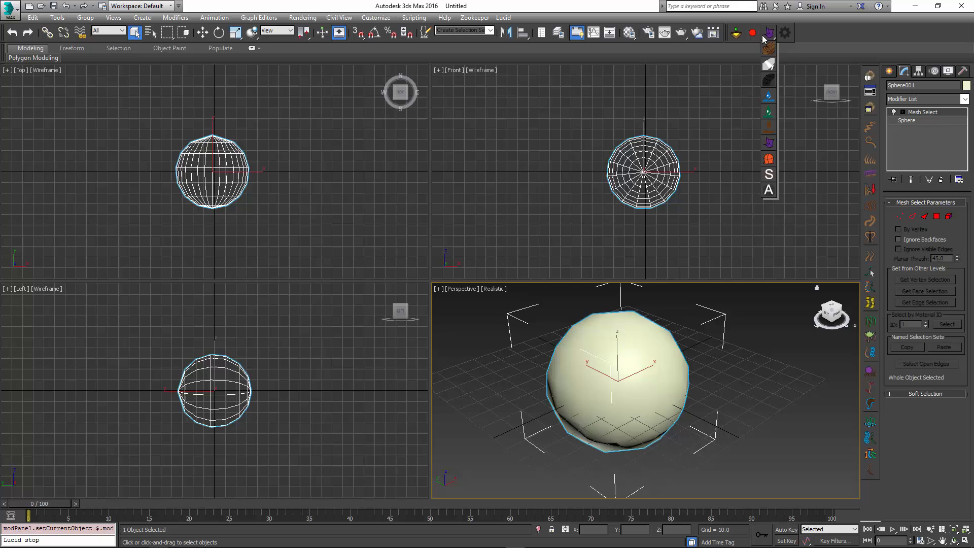
- Add the Lucid modifier to the sphere, scrub to test it, and edit its Mesh Select vertices
left_click(768, 32)
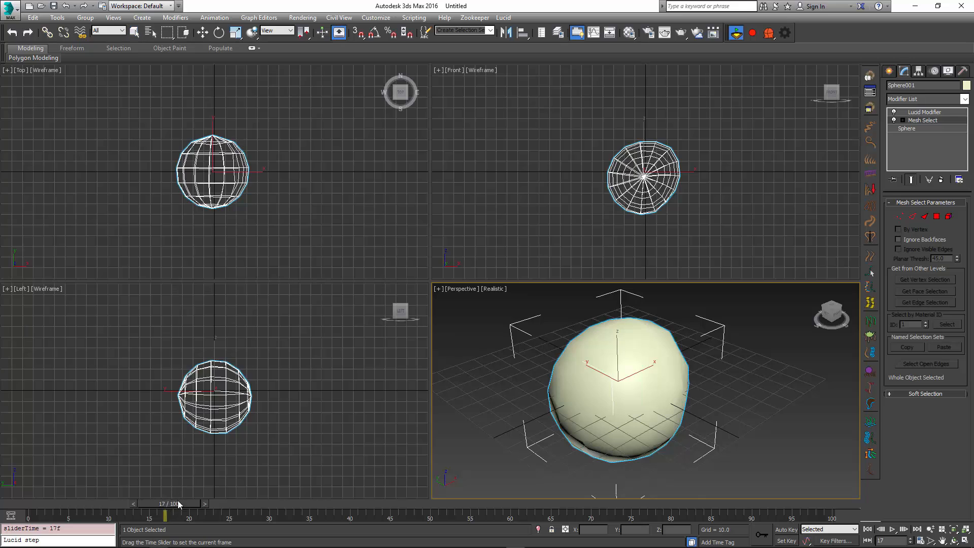
left_click_drag(164, 514, 309, 515)
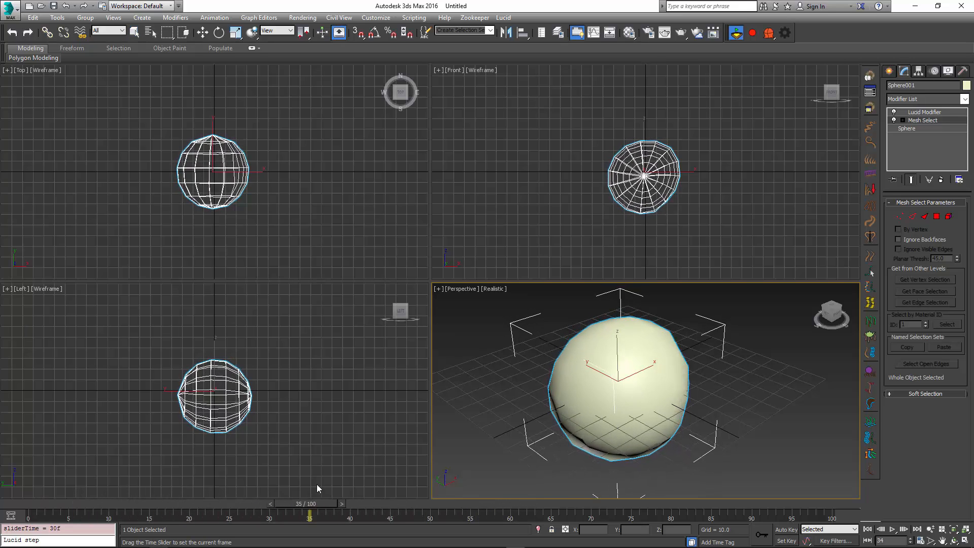
left_click_drag(310, 517, 205, 516)
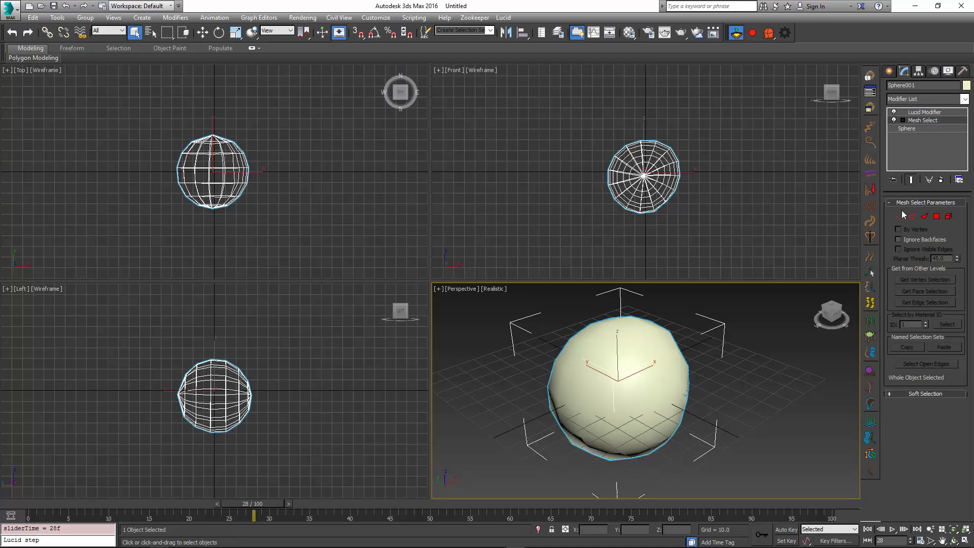
left_click(899, 215)
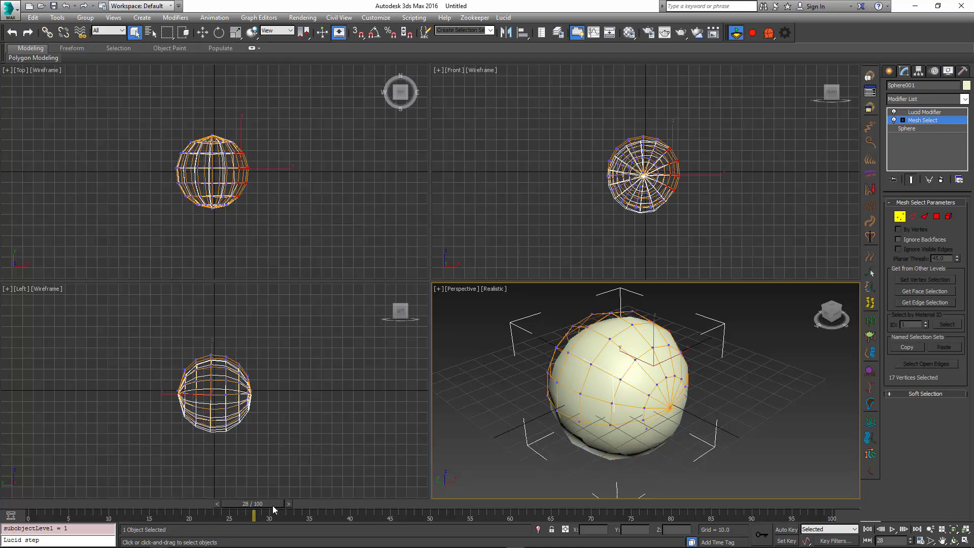
left_click_drag(255, 515, 180, 516)
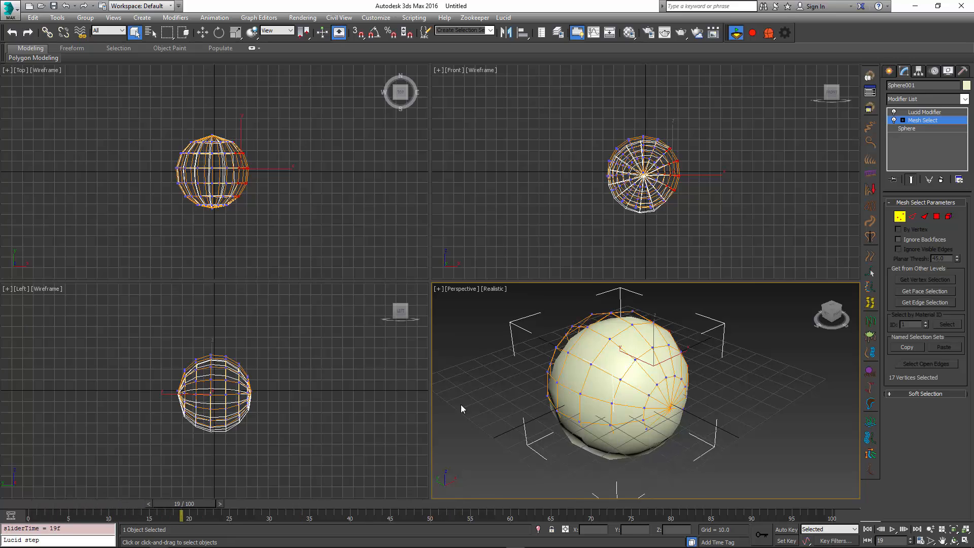
mouse_move(676, 245)
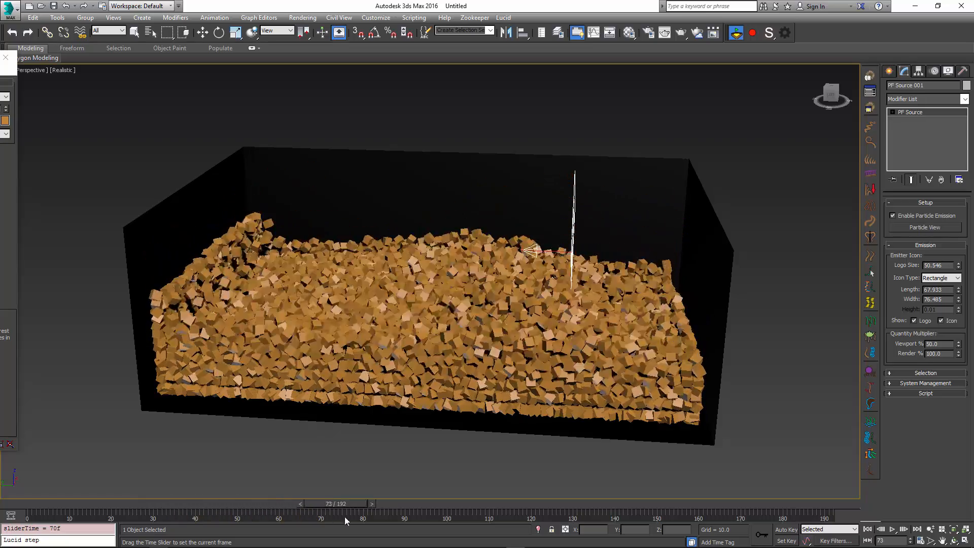
- Drag the time slider to frame 165 so the particle fill reaches its settled state
left_click_drag(347, 512, 704, 512)
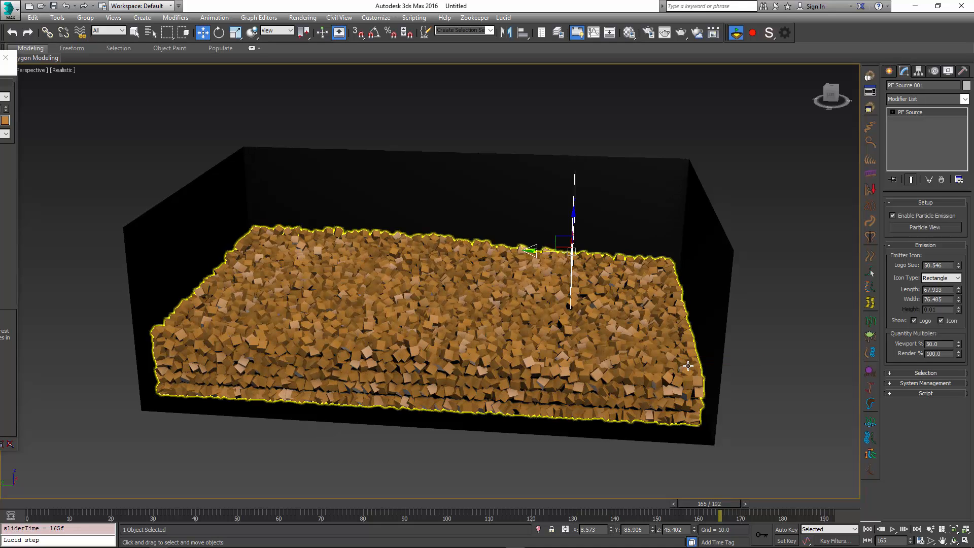
mouse_move(429, 341)
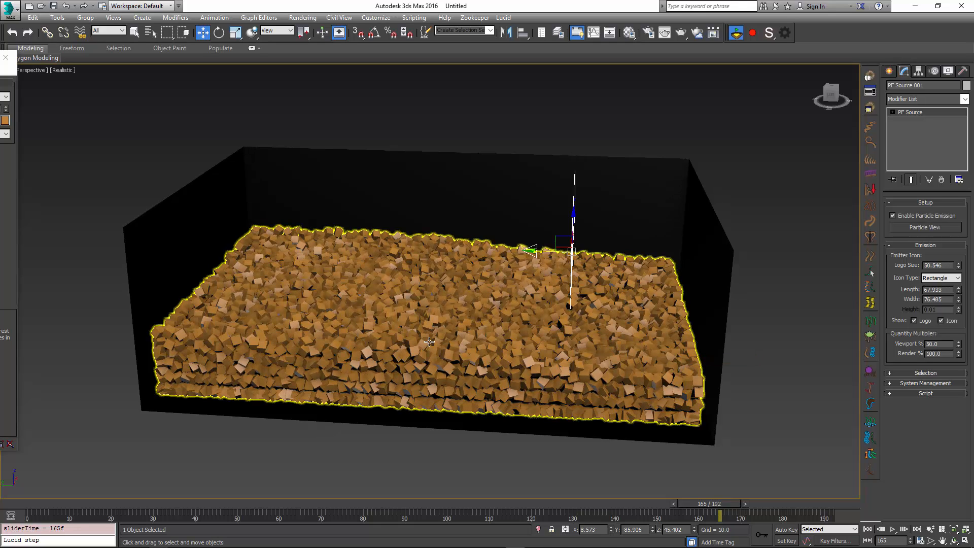
mouse_move(430, 341)
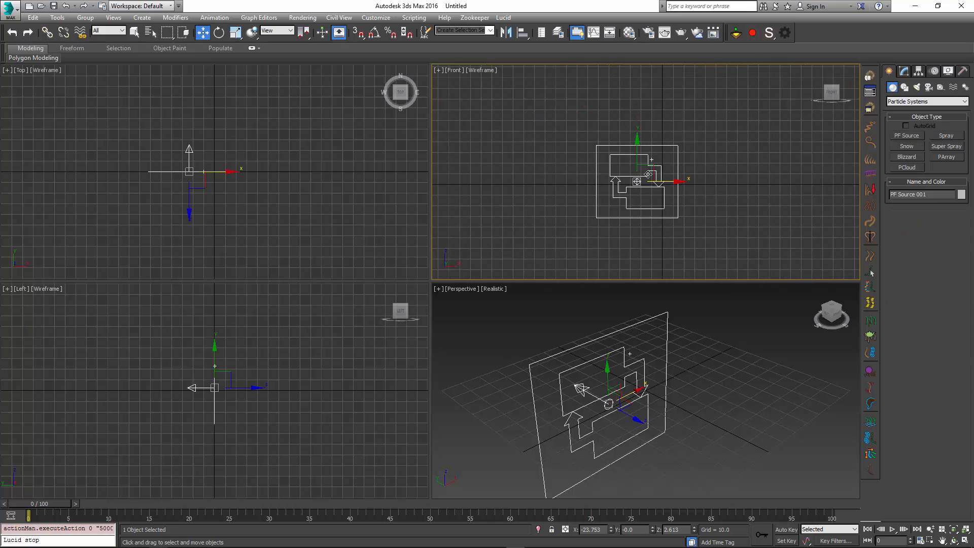
- Select PF Source 001 and open its Particle View flow graph
left_click_drag(637, 180, 670, 135)
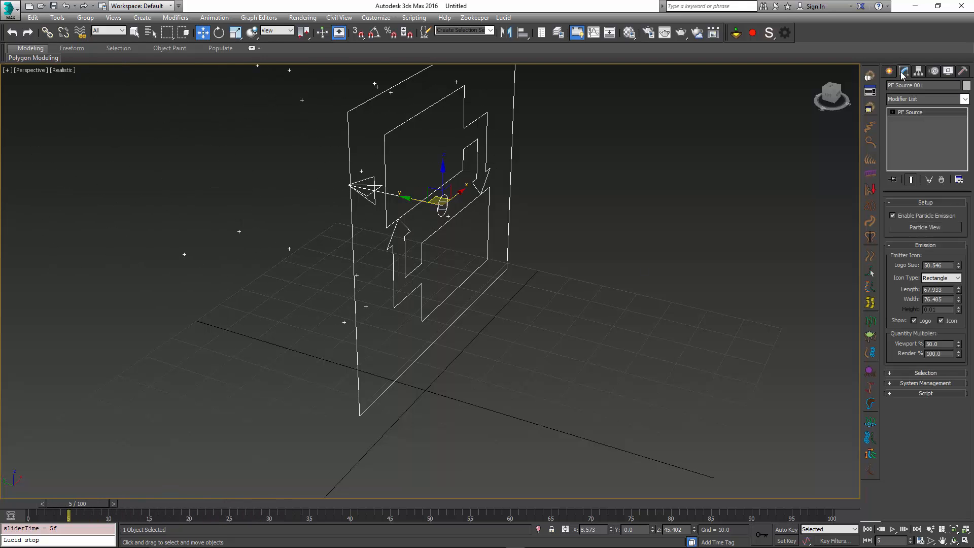
left_click(925, 226)
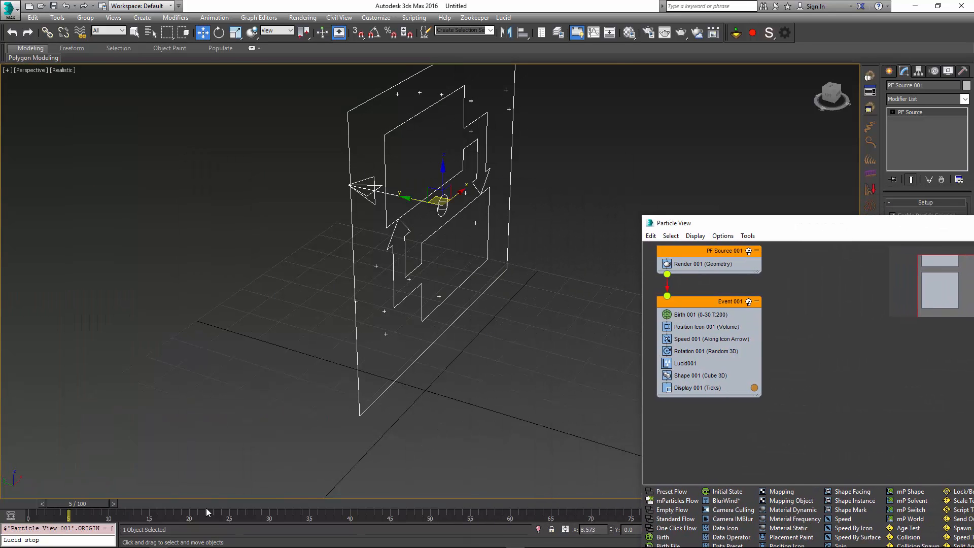
- Scrub the particle simulation from frame 1 to 35 so particles fall below the emitter
left_click_drag(68, 516, 181, 516)
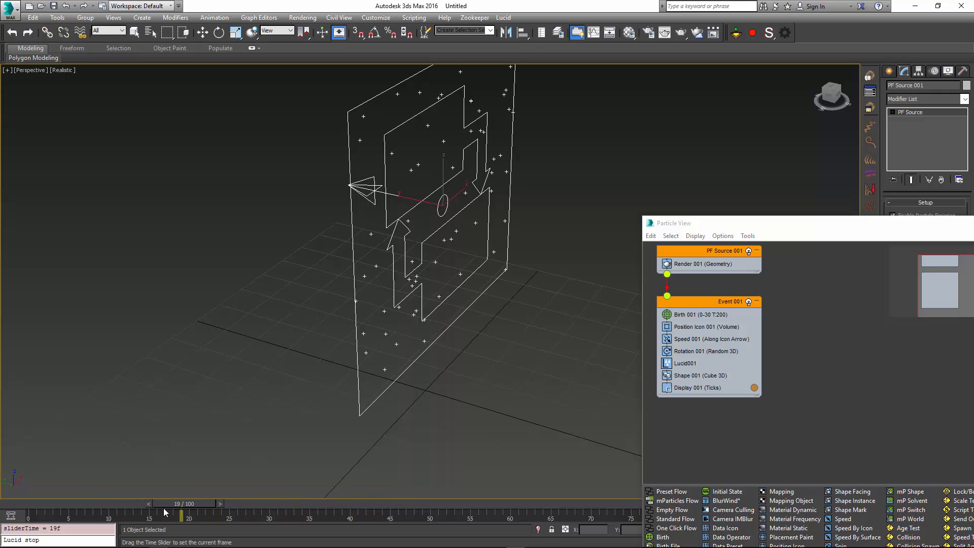
left_click_drag(180, 515, 37, 515)
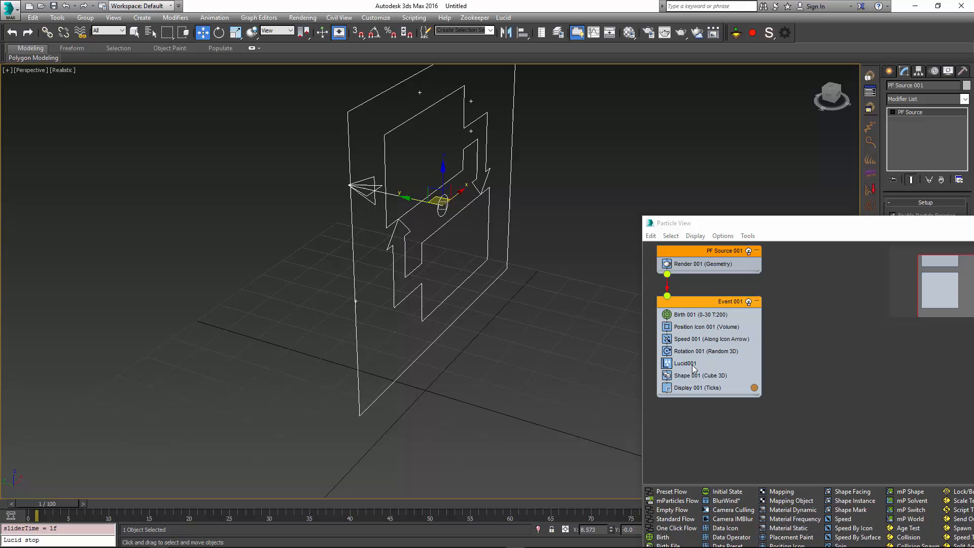
mouse_move(709, 372)
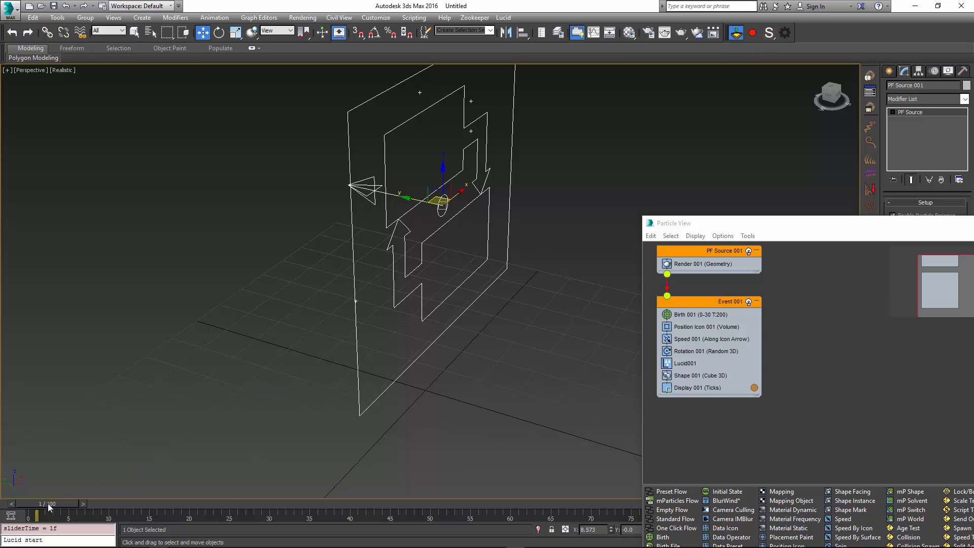
left_click_drag(41, 497, 165, 497)
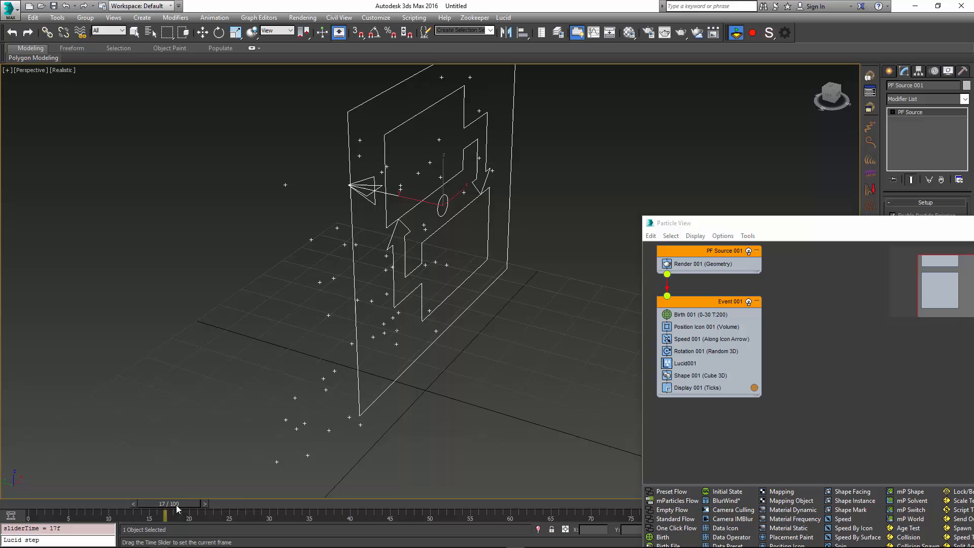
left_click_drag(164, 503, 214, 514)
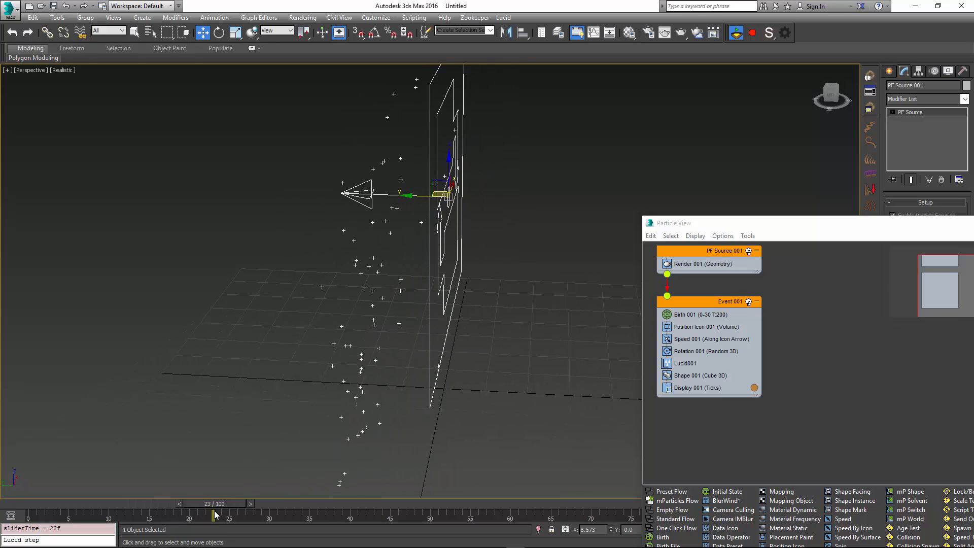
left_click_drag(216, 513, 308, 513)
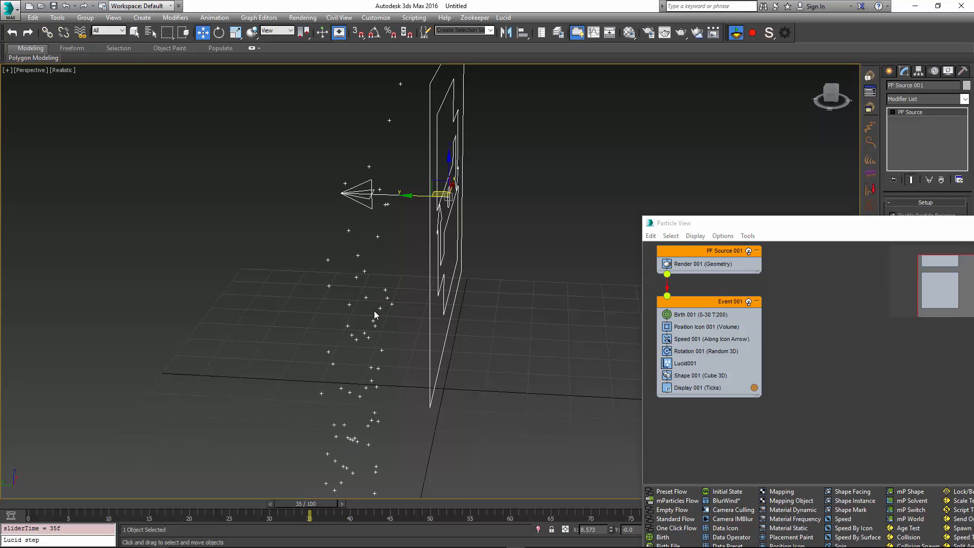
mouse_move(368, 316)
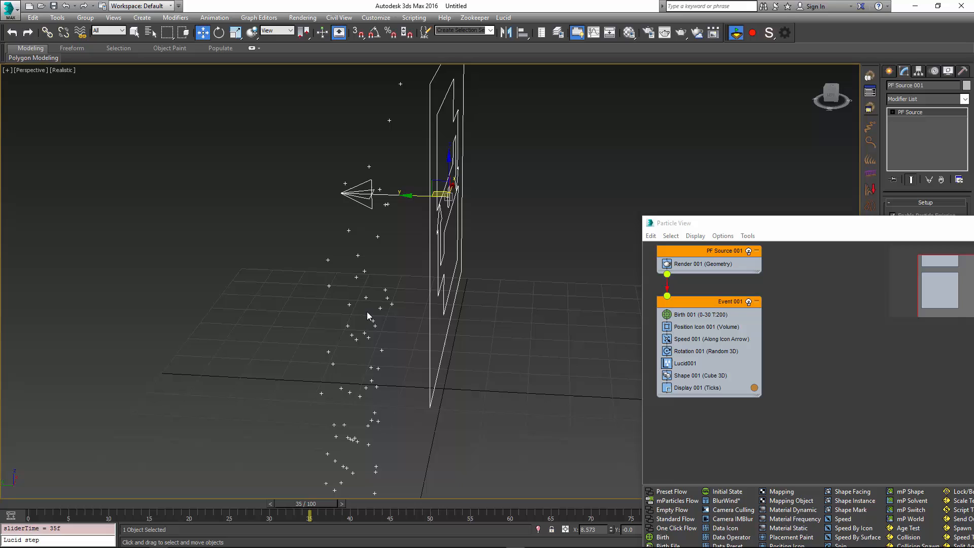
mouse_move(557, 314)
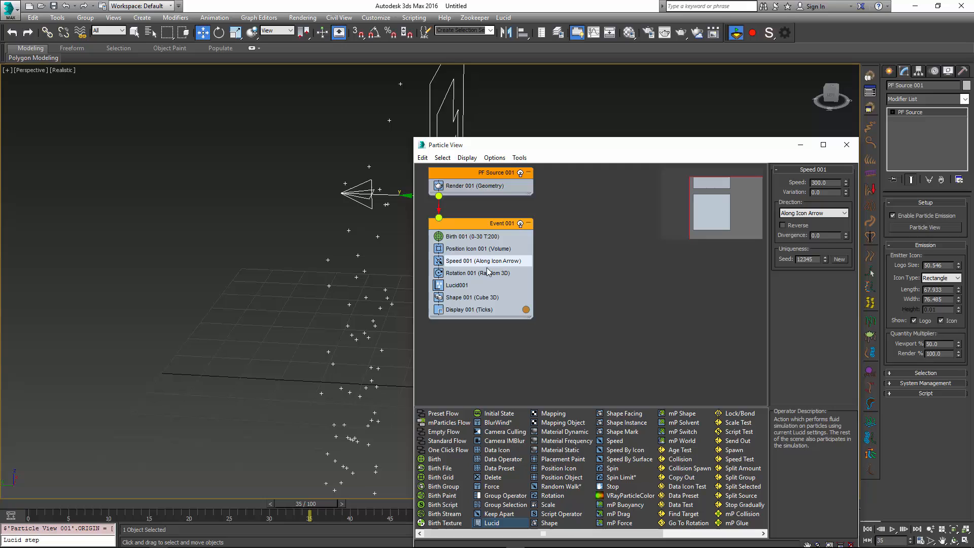
mouse_move(488, 248)
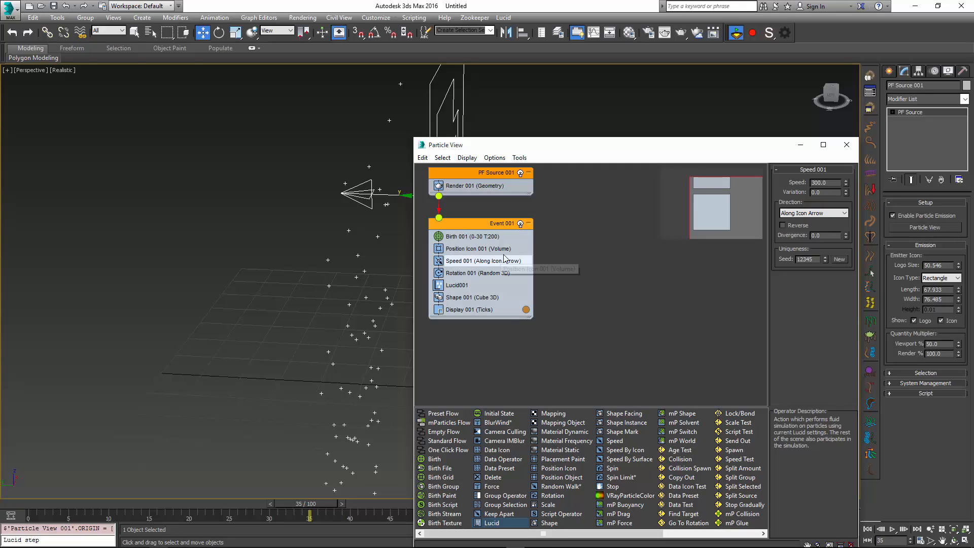
mouse_move(497, 261)
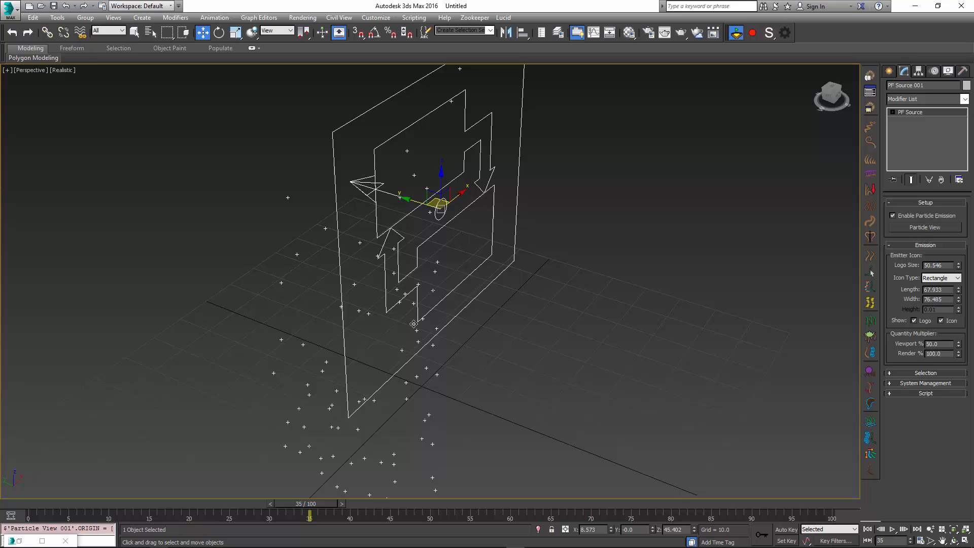
- Draw a large Box primitive whose base and height fully enclose the PF Source emitter
scroll("down", 3)
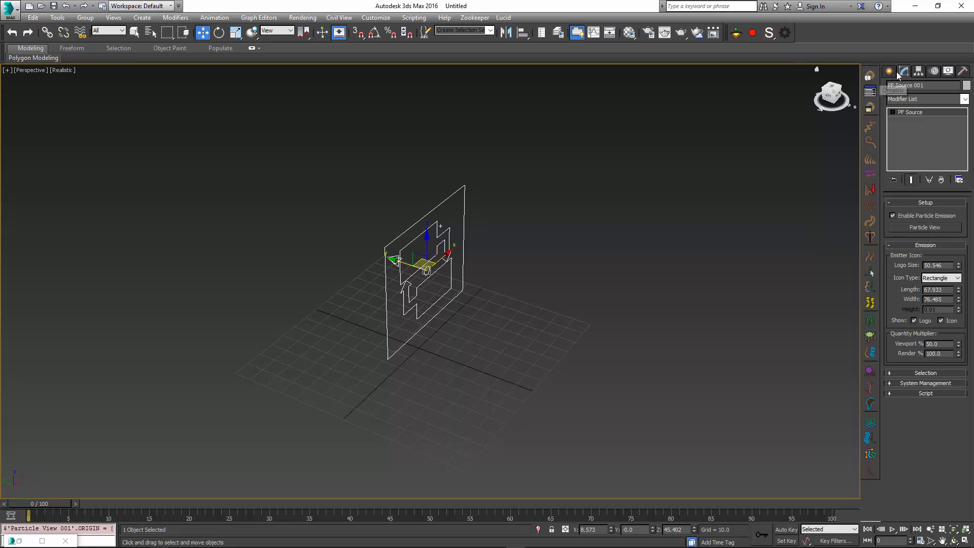
left_click(888, 71)
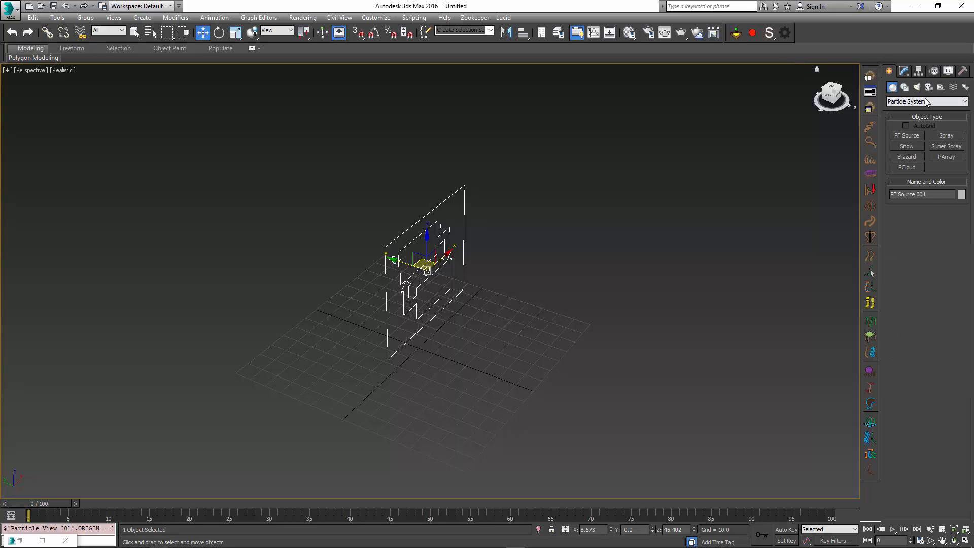
left_click(925, 102)
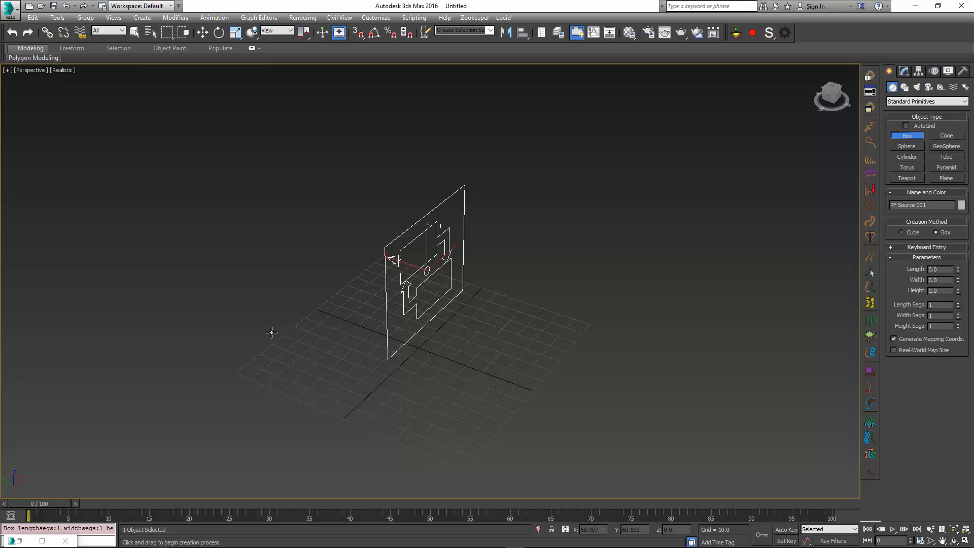
left_click_drag(272, 333, 706, 305)
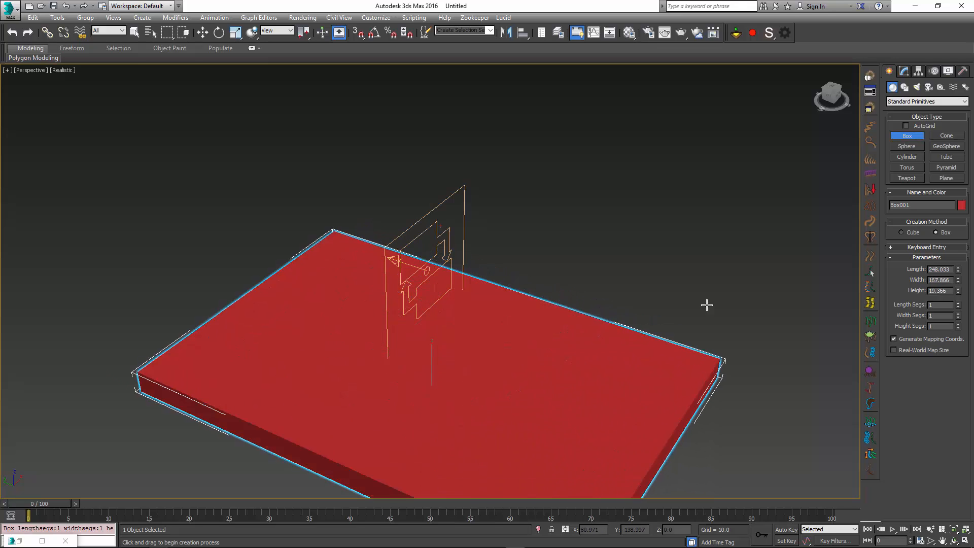
left_click_drag(707, 305, 734, 214)
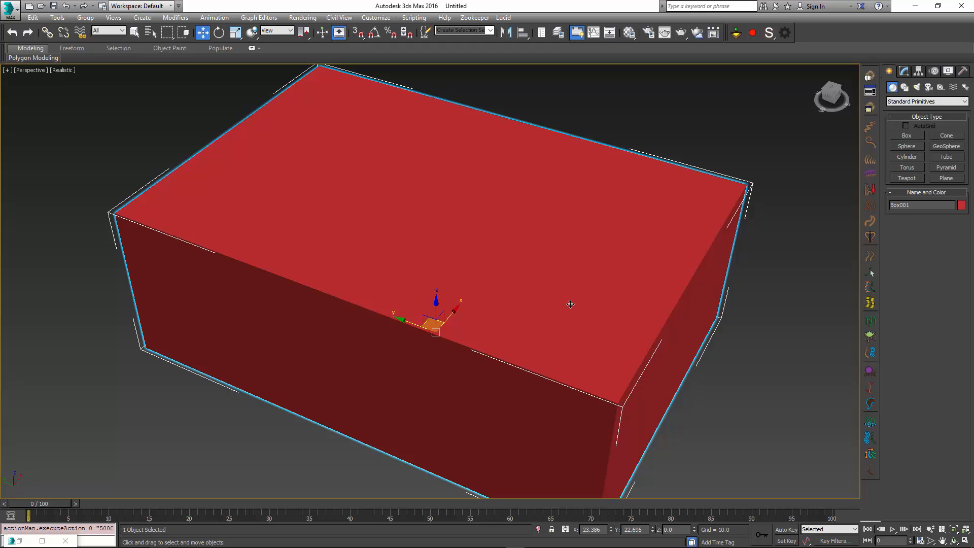
mouse_move(446, 289)
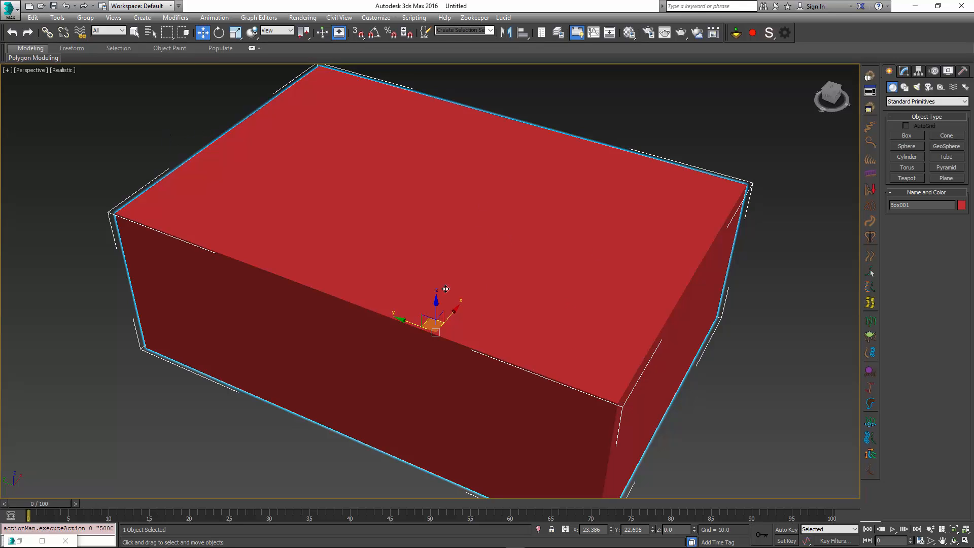
mouse_move(587, 436)
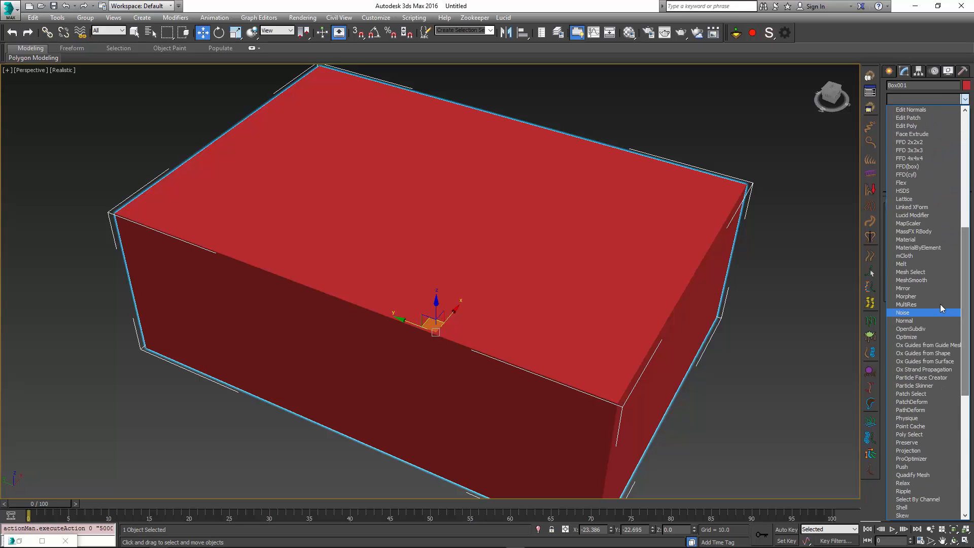
- Add a Normal modifier flipping the box's normals and enable Backface Cull in Object Properties
left_click(904, 320)
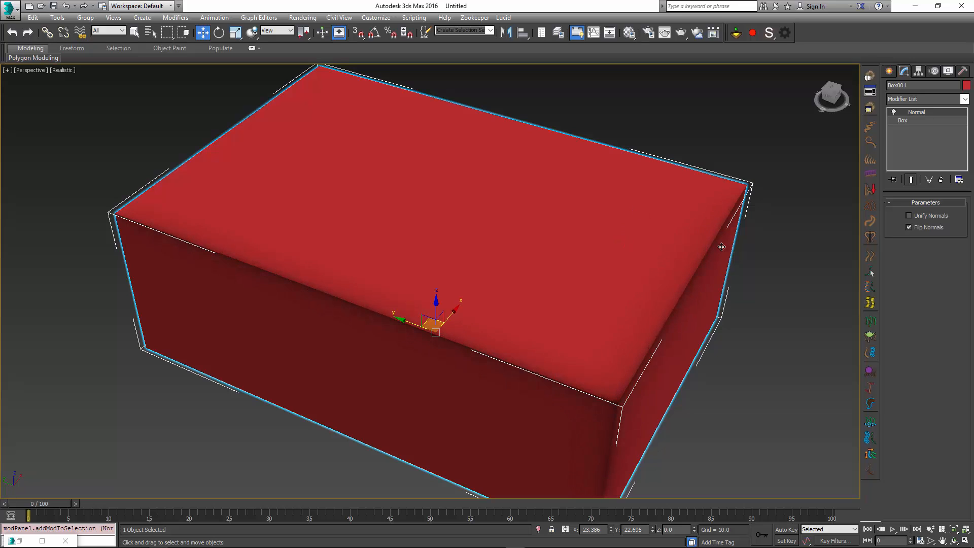
right_click(721, 246)
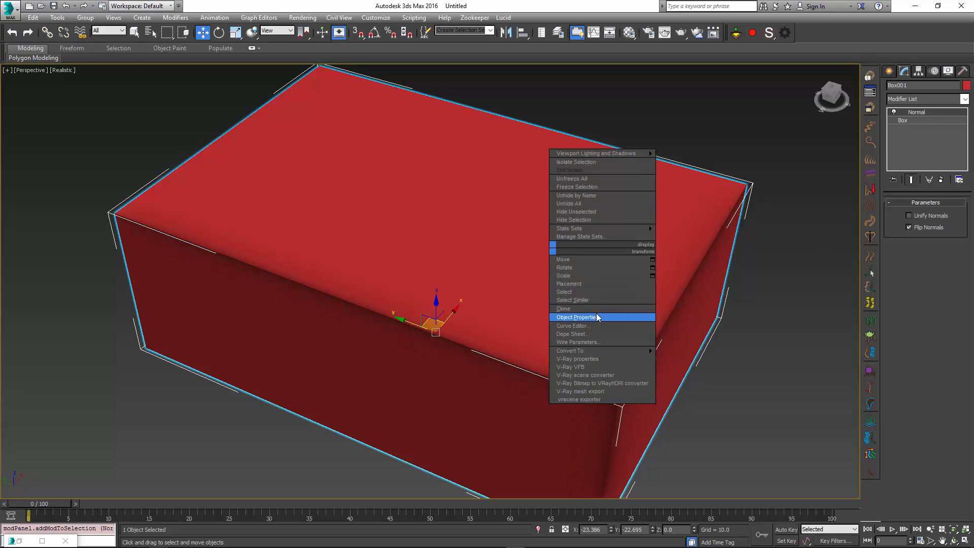
left_click(575, 317)
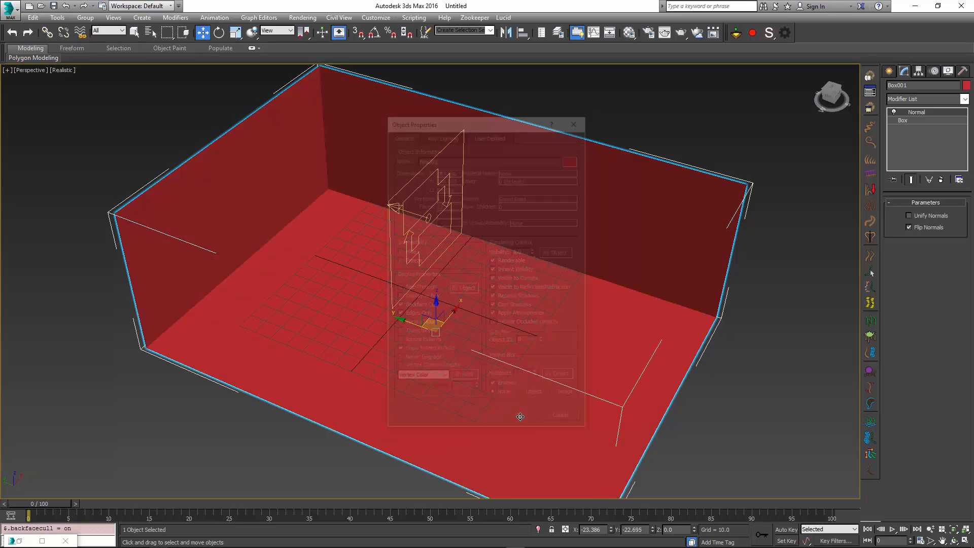
left_click(572, 123)
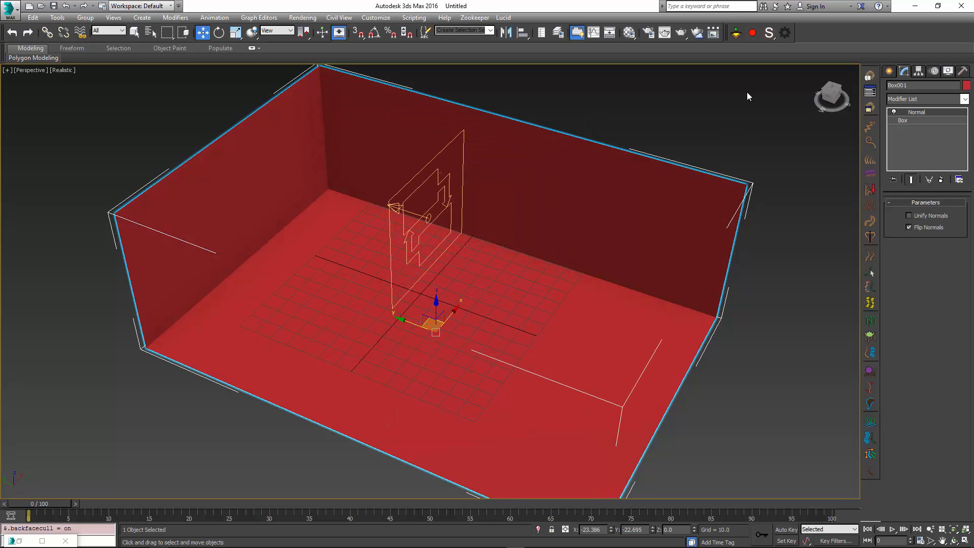
mouse_move(768, 32)
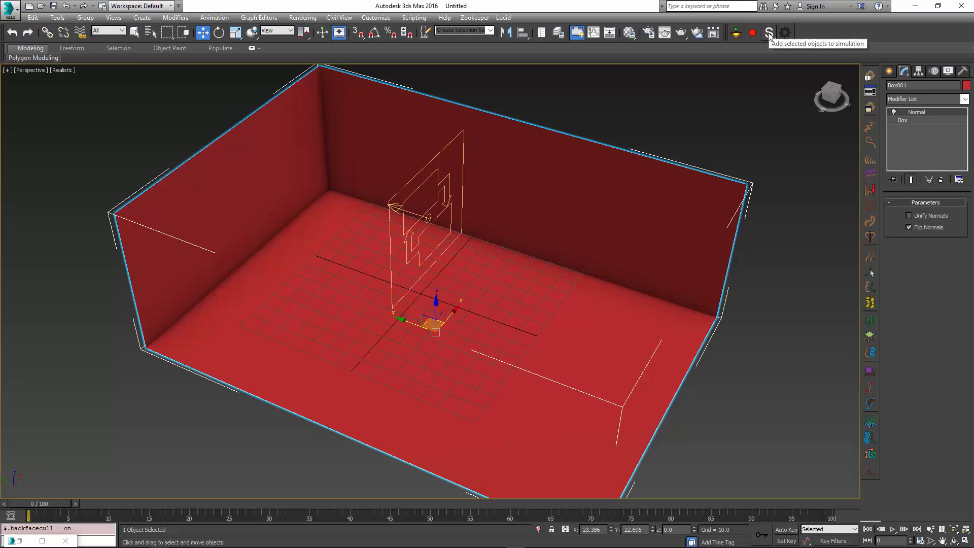
- Add the box to the Lucid simulation as a Collision body and pick a new object colour
left_click(768, 32)
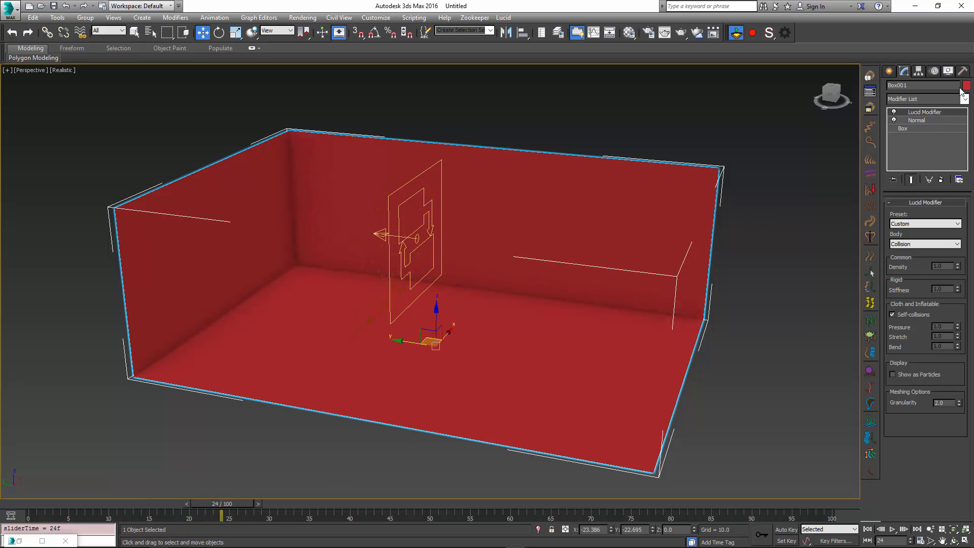
left_click(962, 85)
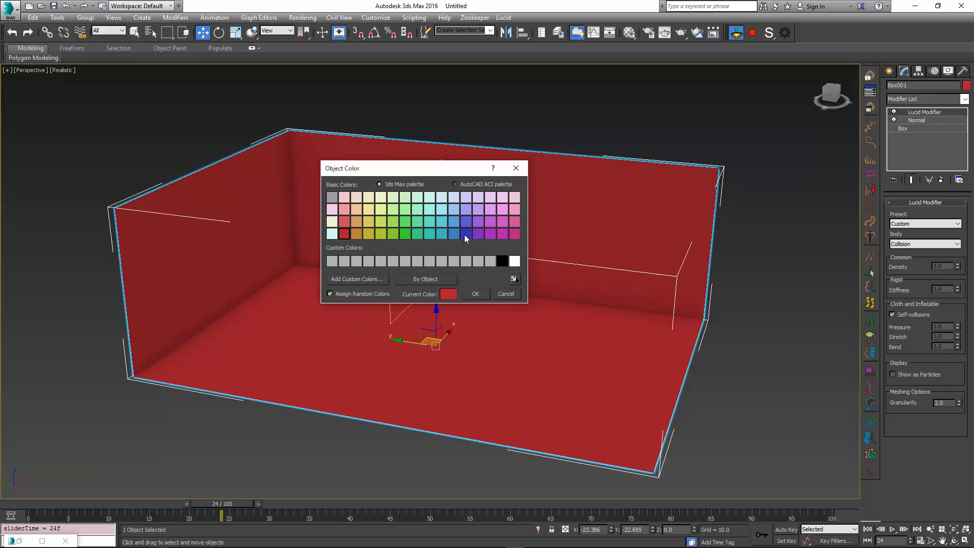
left_click(465, 234)
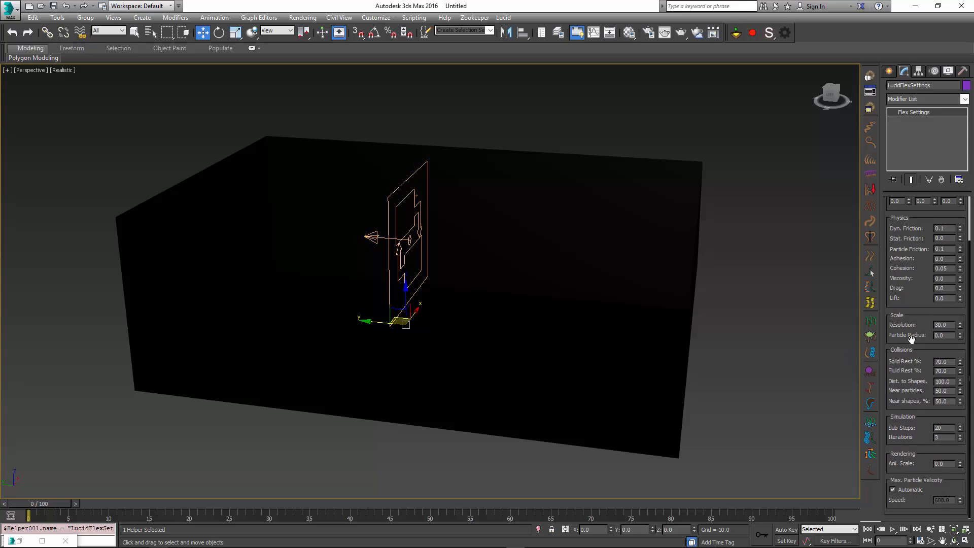
mouse_move(909, 334)
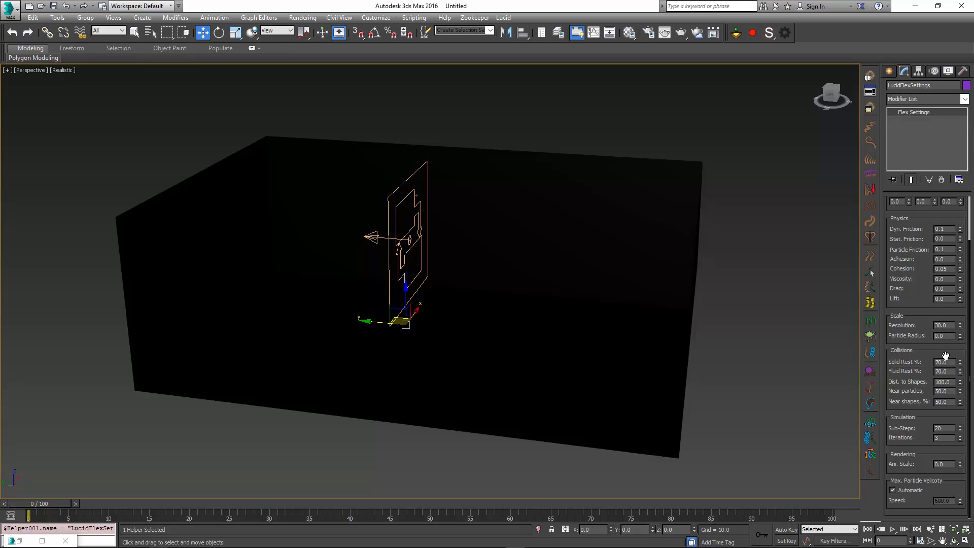
- Set Lucid Flex particle radius to 4 and scrub forward to watch particles spread in the box
left_click(941, 336)
type("4")
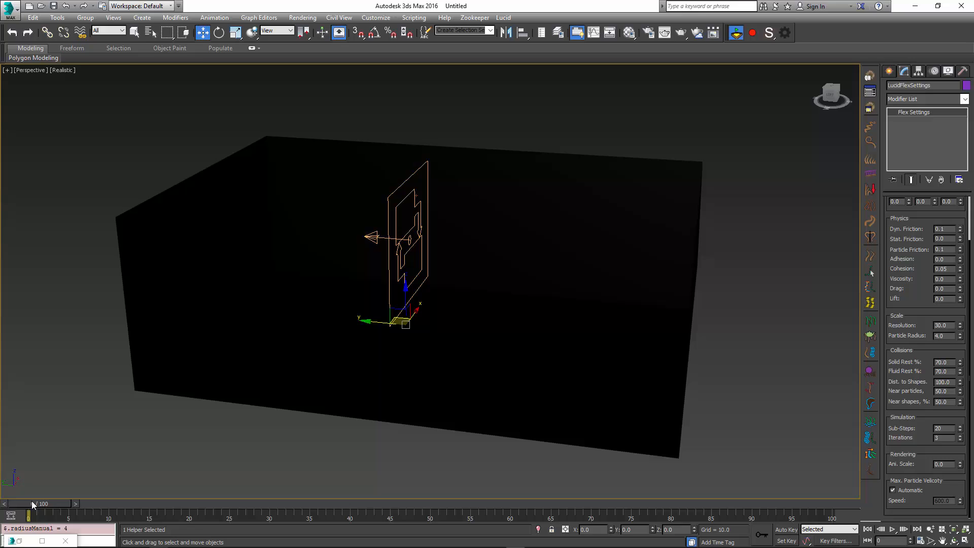
left_click_drag(35, 513, 131, 513)
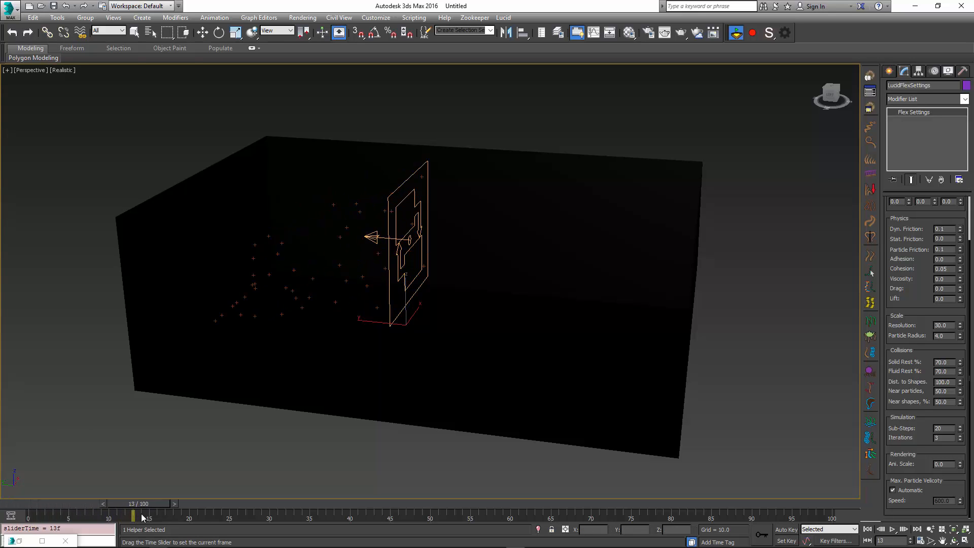
left_click_drag(132, 515, 302, 515)
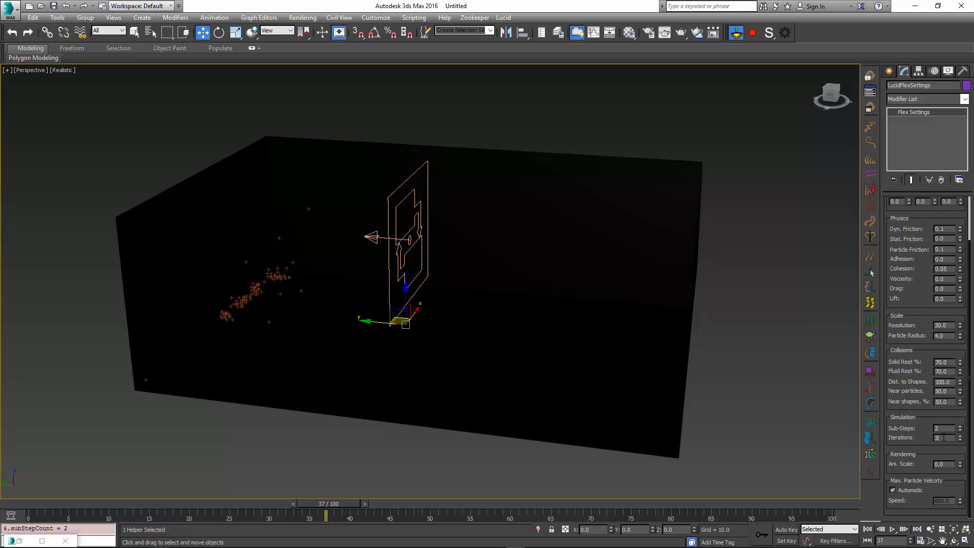
mouse_move(36, 469)
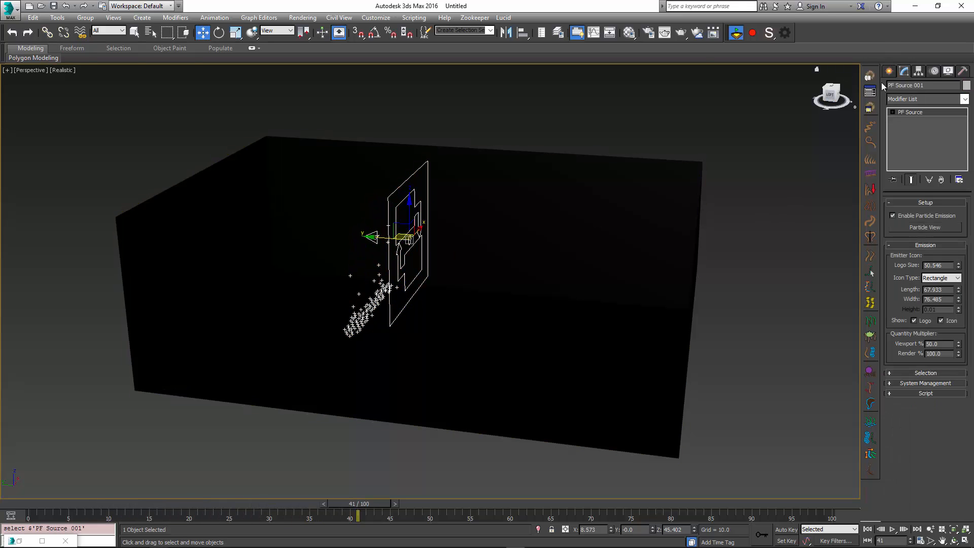
- Set Birth 001 Amount to 2000 in Particle View and rewind the simulation to frame 0
left_click(925, 226)
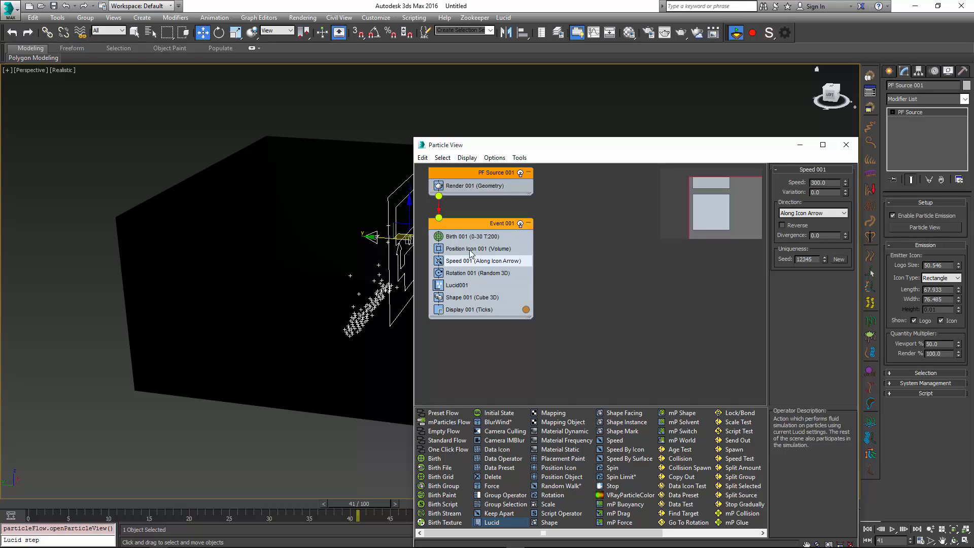
left_click(469, 236)
type("2000")
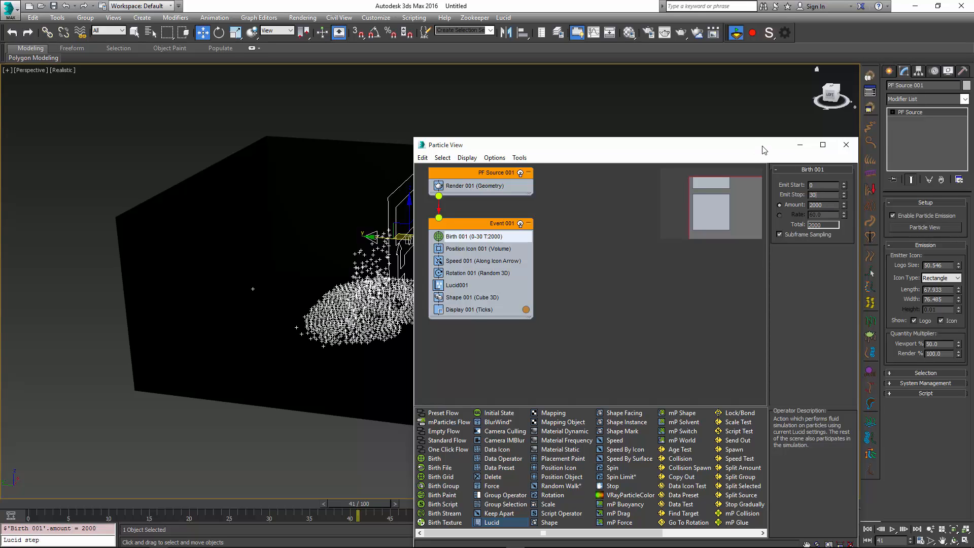
left_click(845, 145)
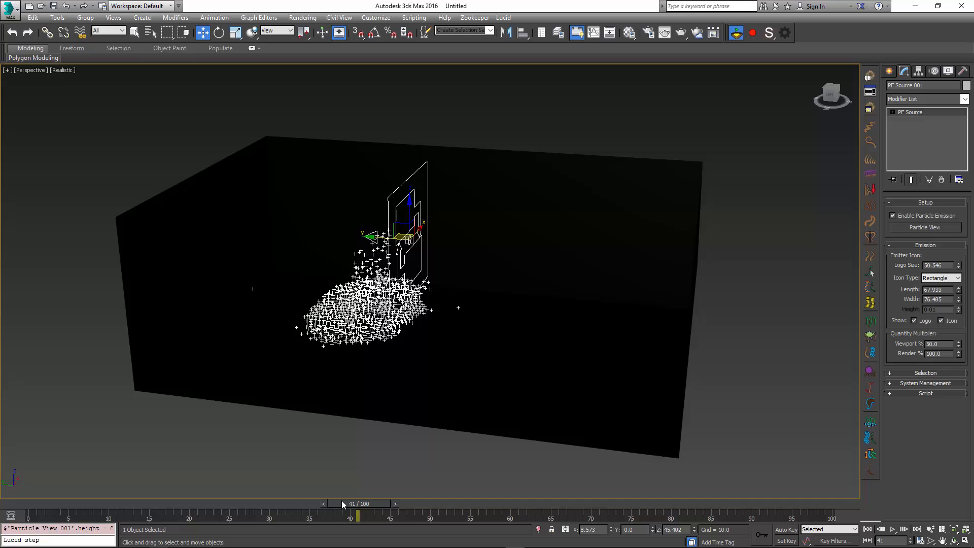
left_click_drag(357, 516, 515, 516)
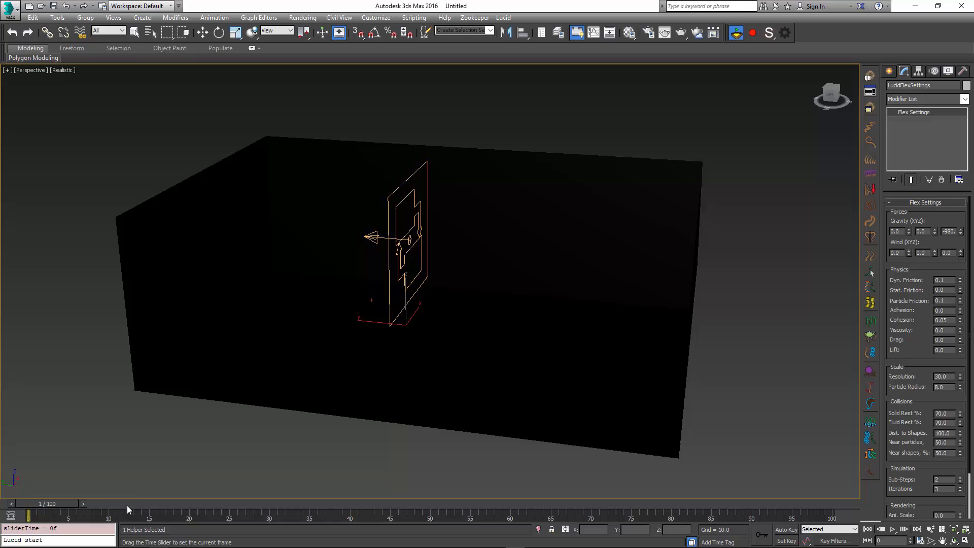
- Raise the Birth 001 Amount to 20000 and rewind the simulation to the first frame
left_click_drag(32, 516, 447, 515)
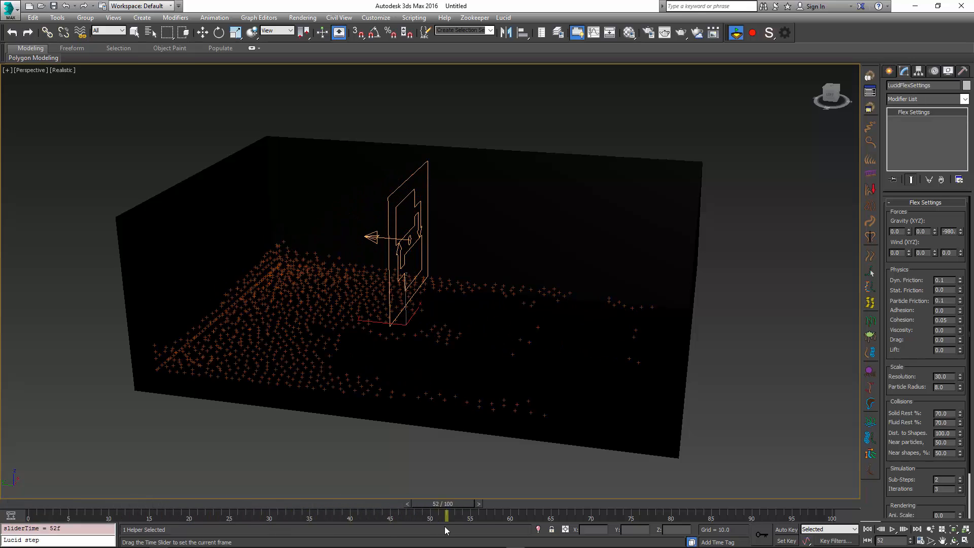
left_click_drag(446, 514, 583, 514)
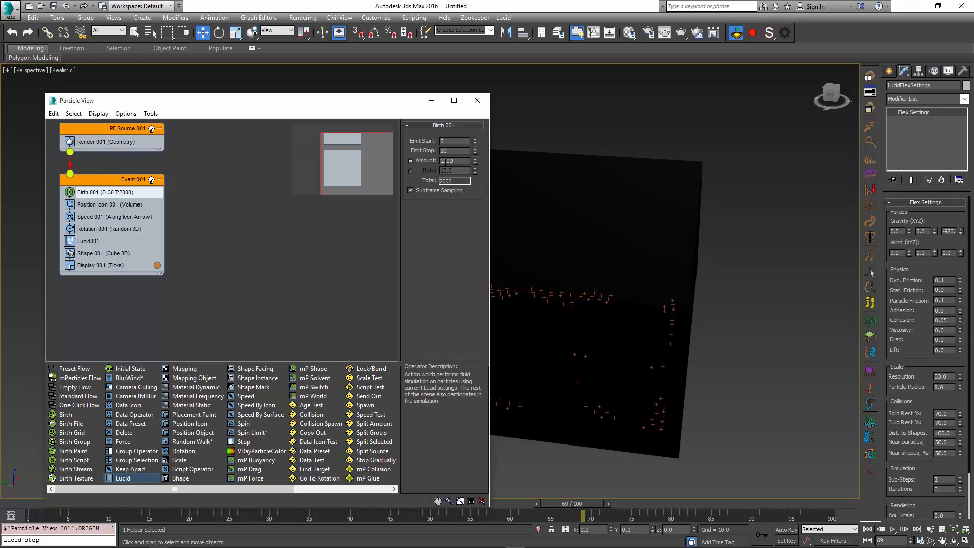
type("20000")
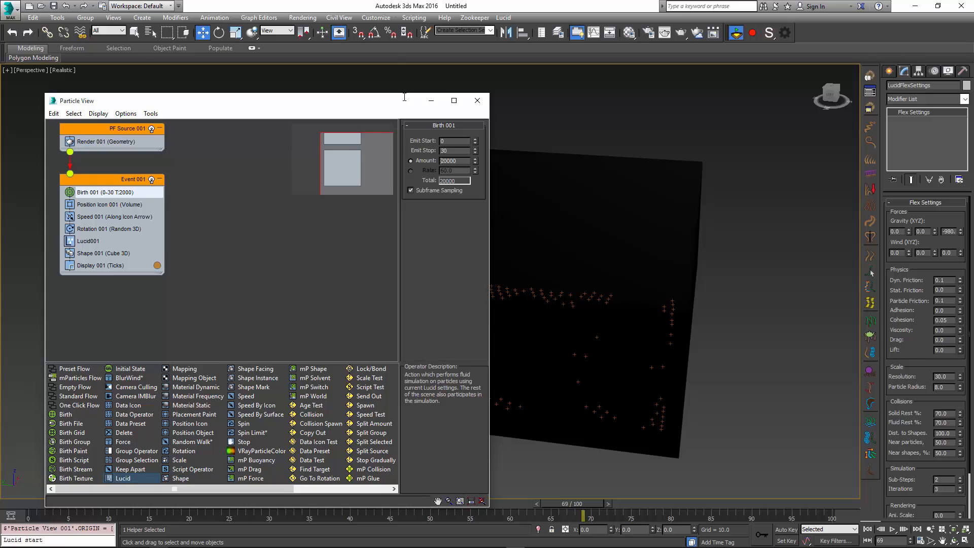
left_click(477, 100)
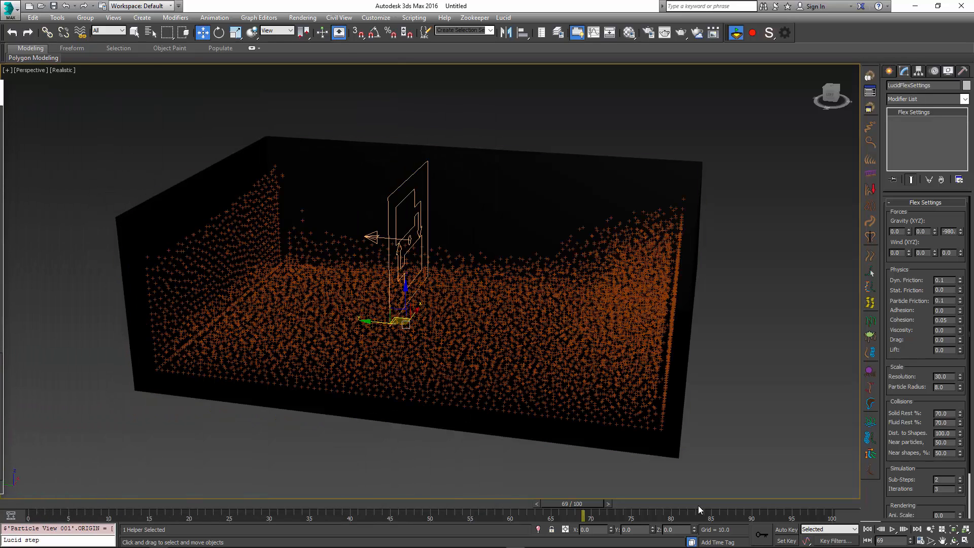
left_click_drag(582, 504, 28, 504)
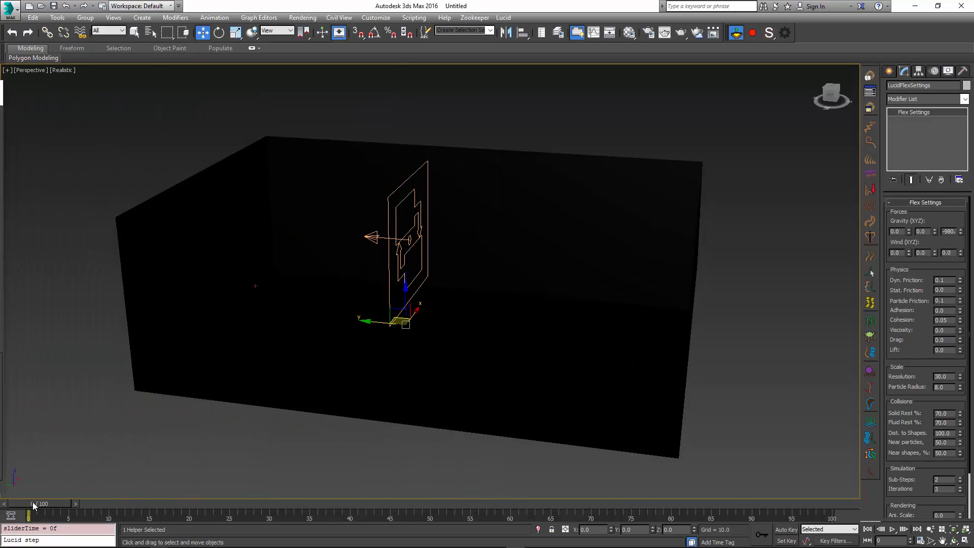
- Scrub through the 192-frame animation to the end to watch the fluid settle, then return near the start
left_click_drag(34, 513, 157, 513)
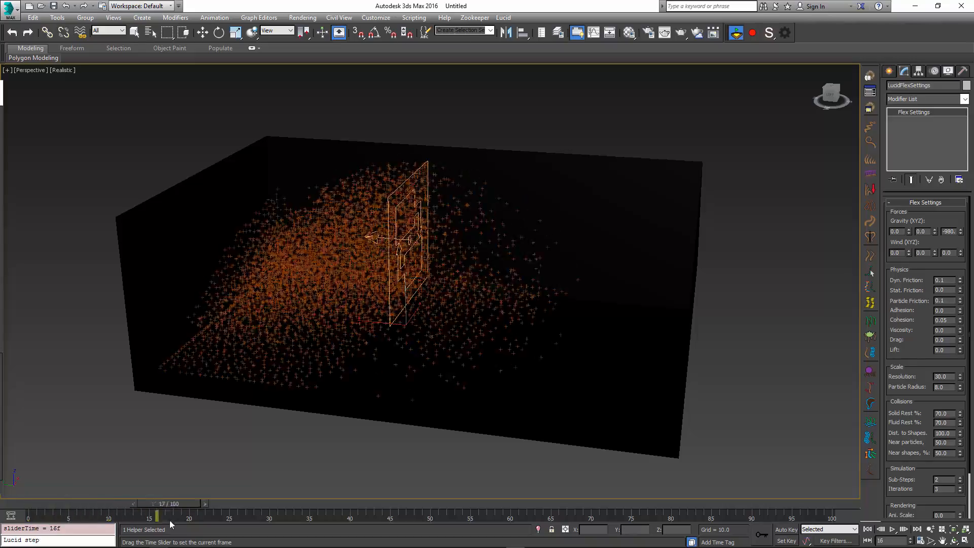
left_click_drag(157, 516, 486, 516)
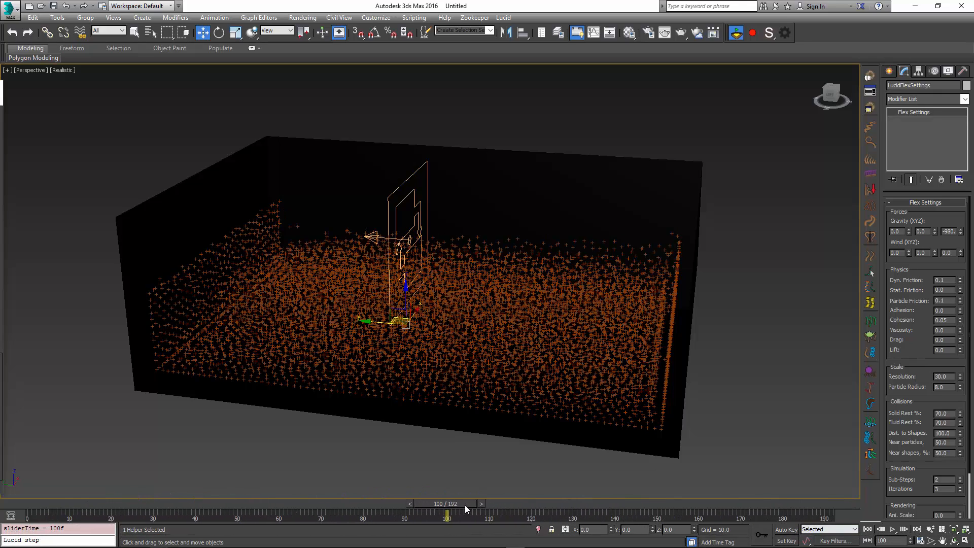
left_click_drag(447, 514, 640, 514)
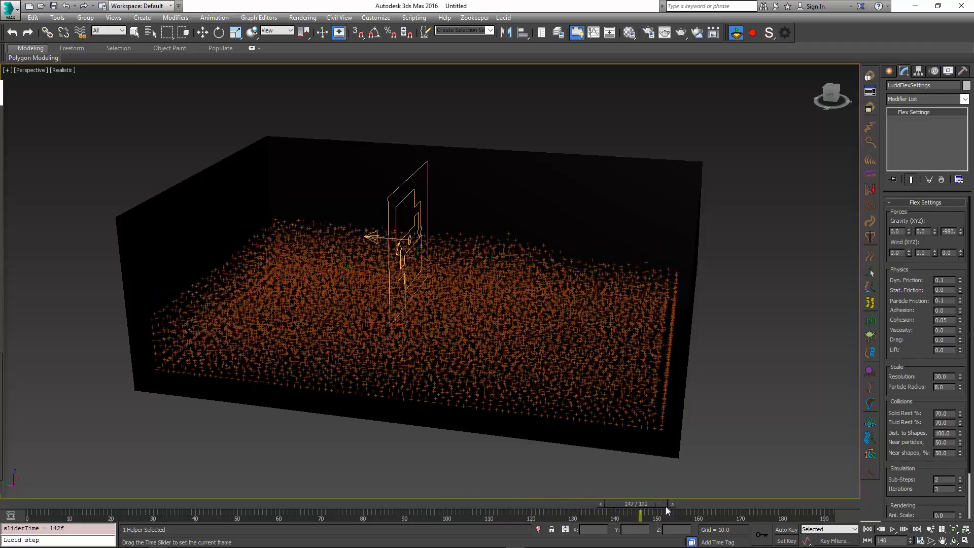
left_click_drag(640, 513, 854, 503)
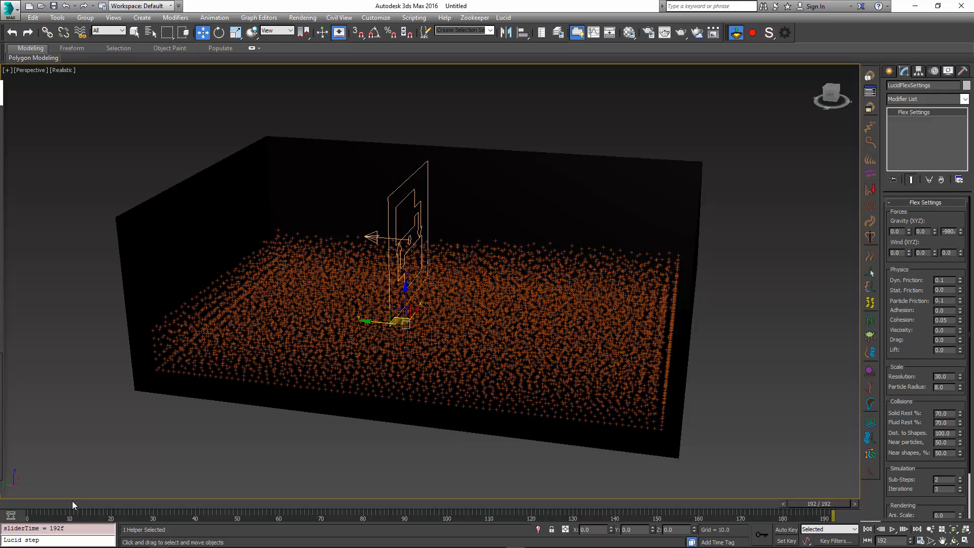
left_click_drag(845, 504, 59, 504)
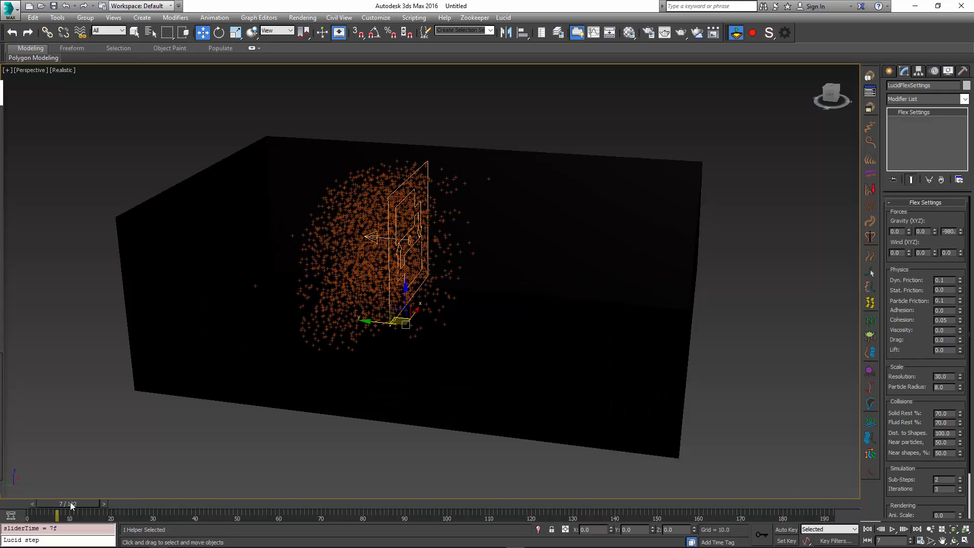
left_click_drag(55, 503, 109, 503)
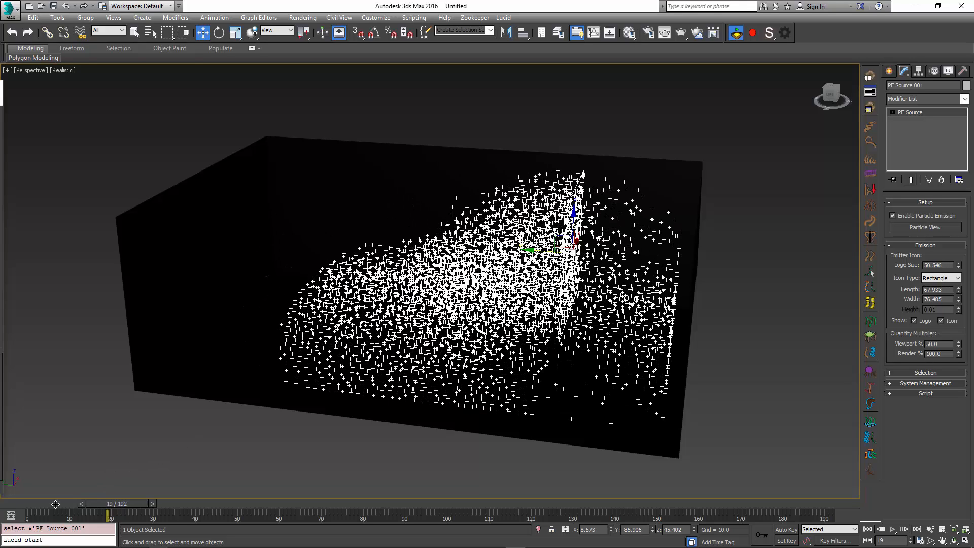
- Scrub the time slider to frame 155 where the 20000 particles lie flat across the box floor
left_click_drag(109, 503, 82, 503)
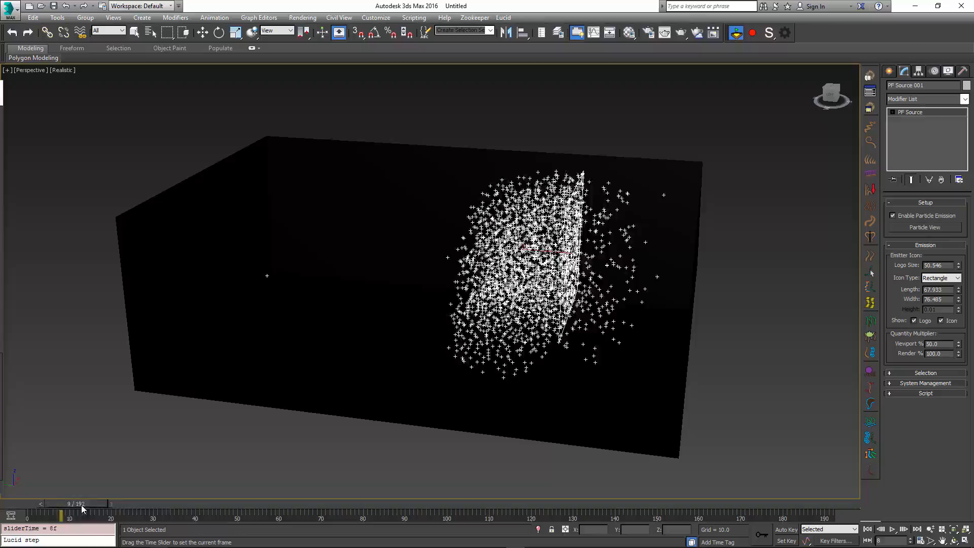
left_click_drag(83, 509, 534, 514)
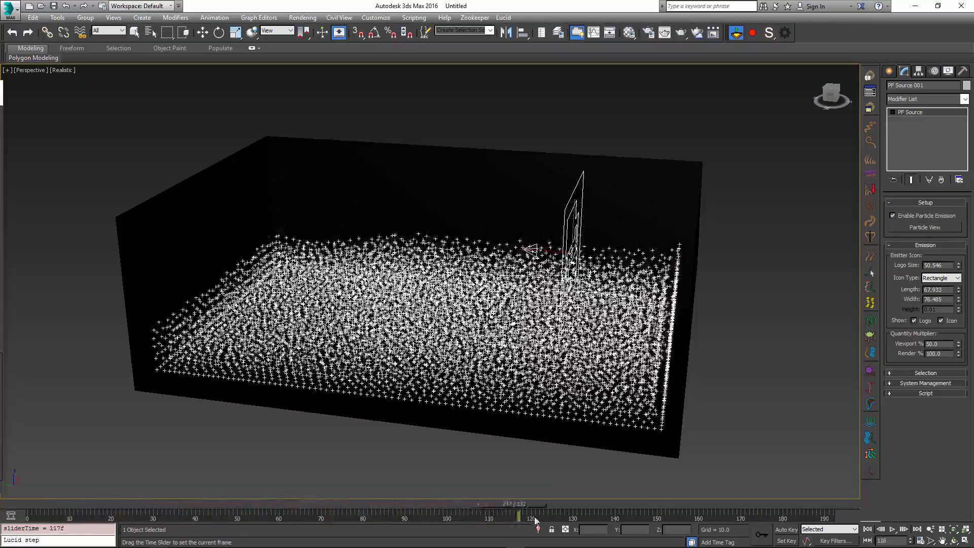
left_click_drag(535, 514, 677, 514)
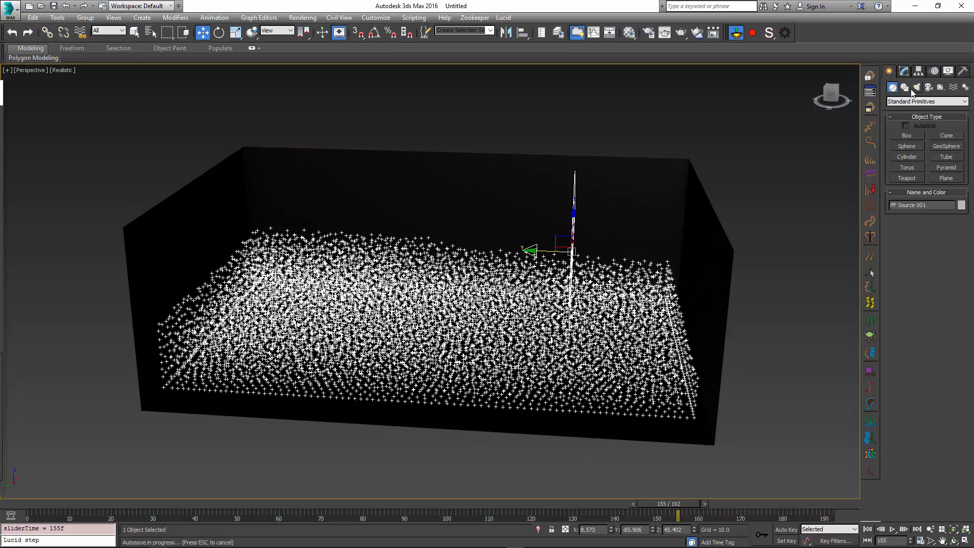
- Create a Compound Objects BlobMesh picking PF Source 001 as its blob source
left_click(925, 101)
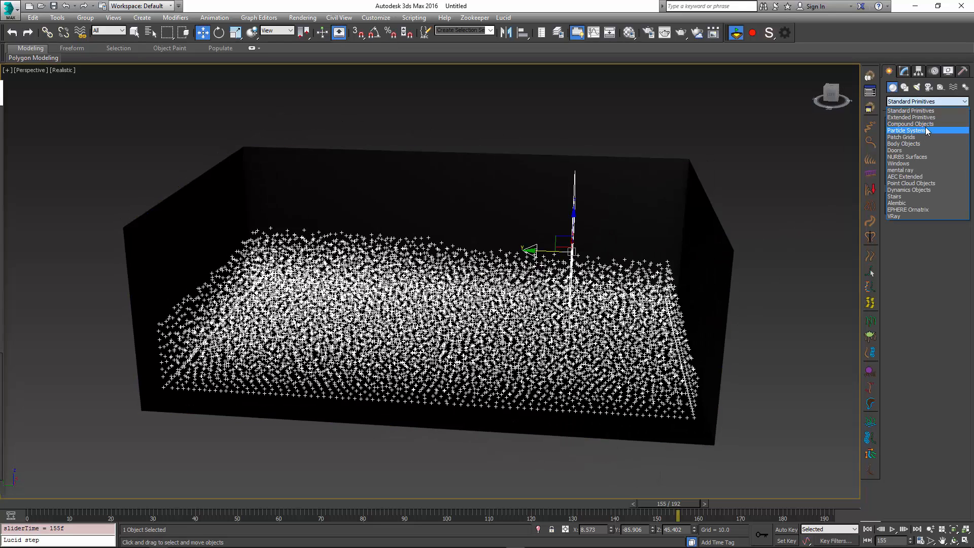
left_click(910, 123)
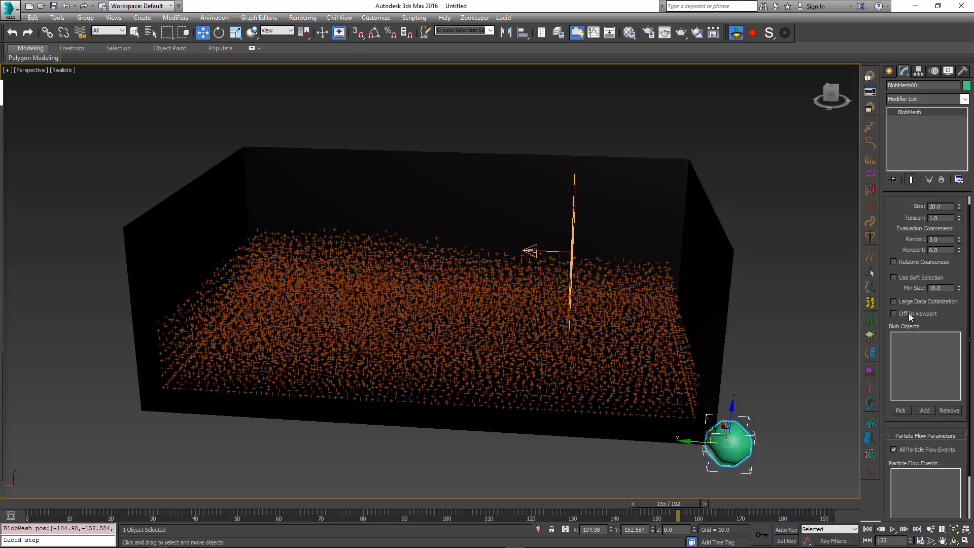
left_click(899, 410)
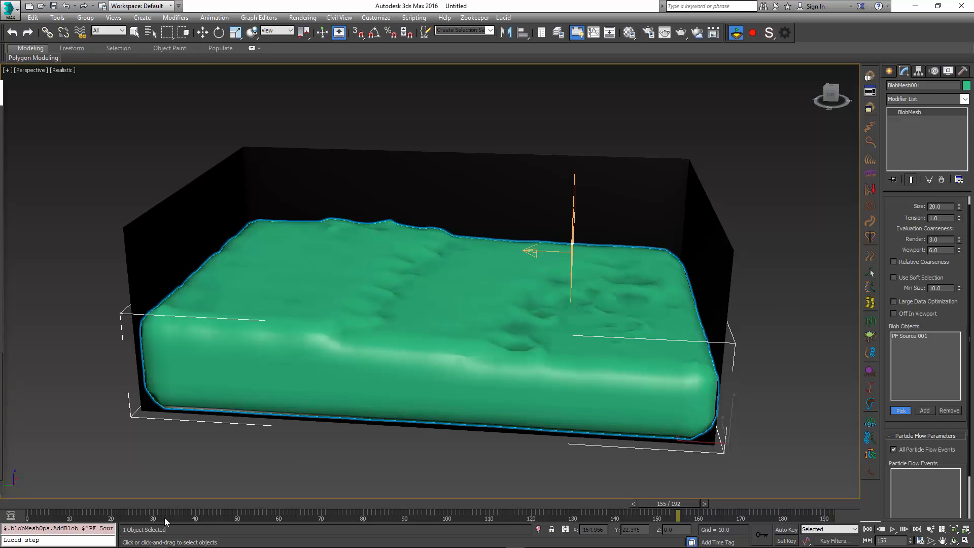
left_click_drag(676, 515, 28, 515)
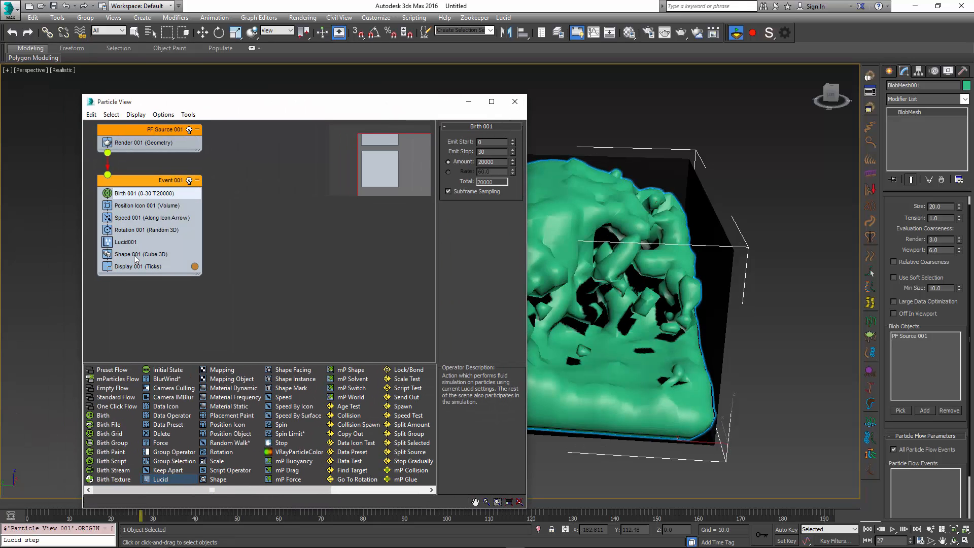
- Set the Shape 001 cube particle size to 4.0 in Particle View
left_click(140, 253)
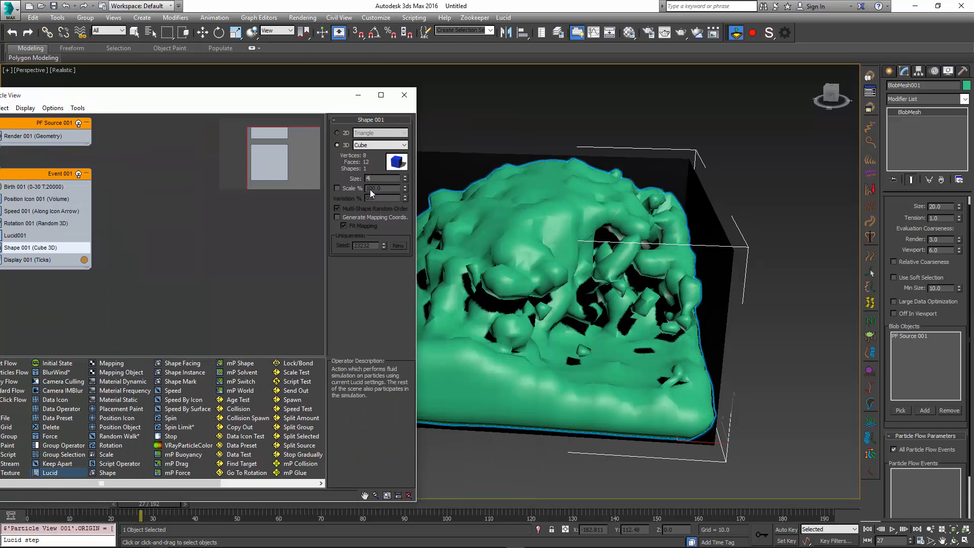
left_click(373, 179)
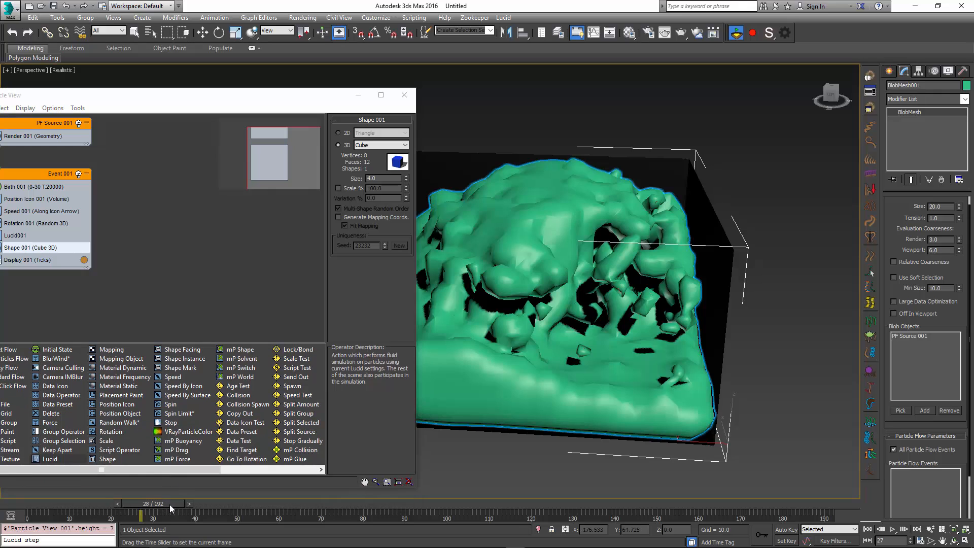
left_click(189, 504)
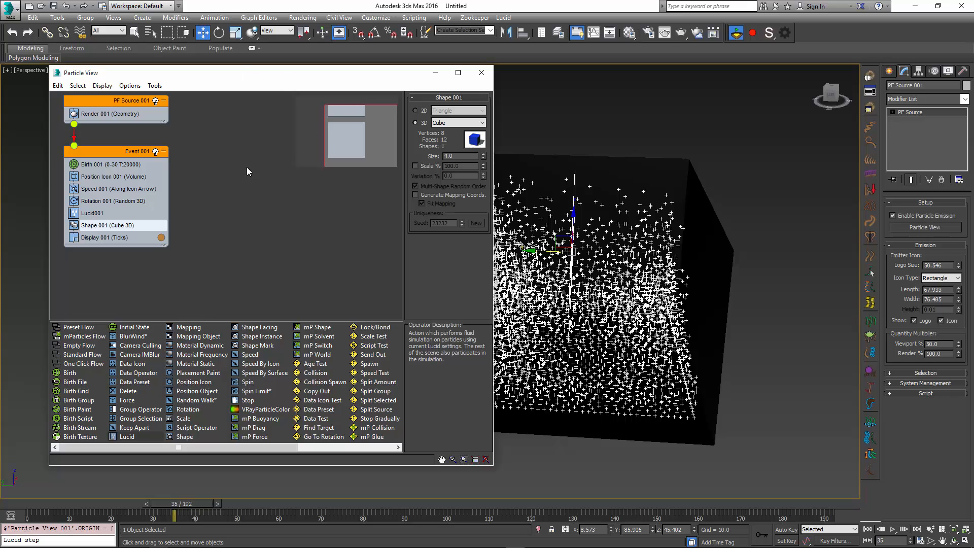
- Set Display 001 to Geometry and scrub from frame 0 to 165 as orange cubes settle in the box
left_click(105, 236)
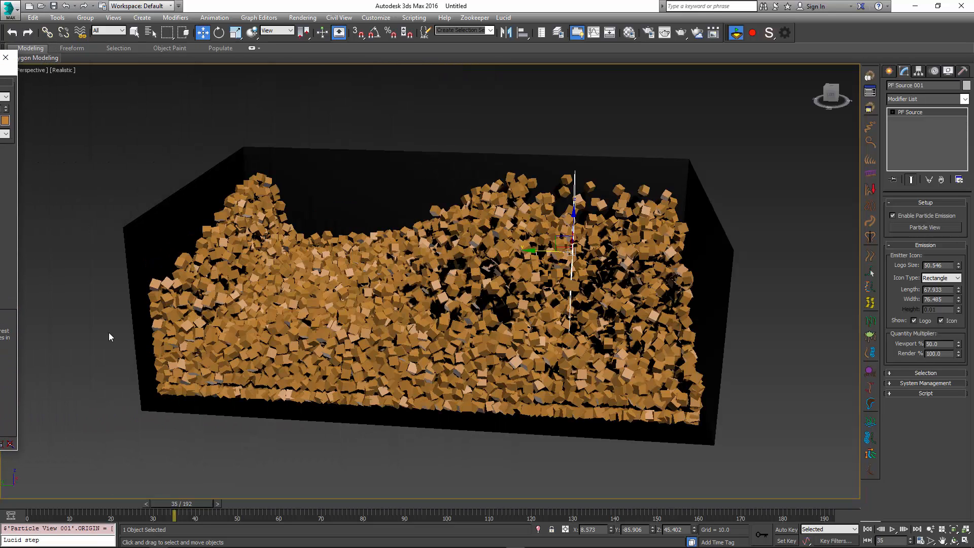
left_click_drag(173, 514, 28, 514)
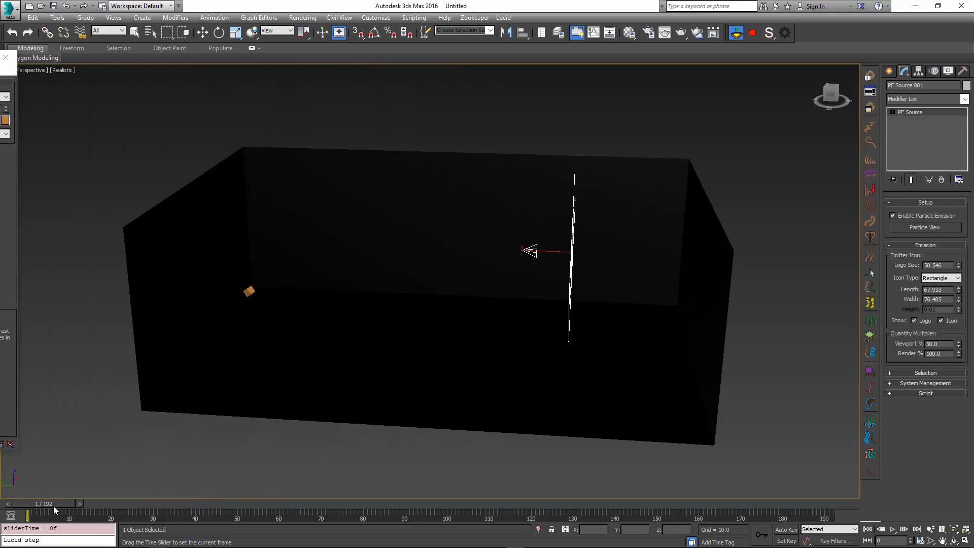
left_click_drag(28, 513, 236, 513)
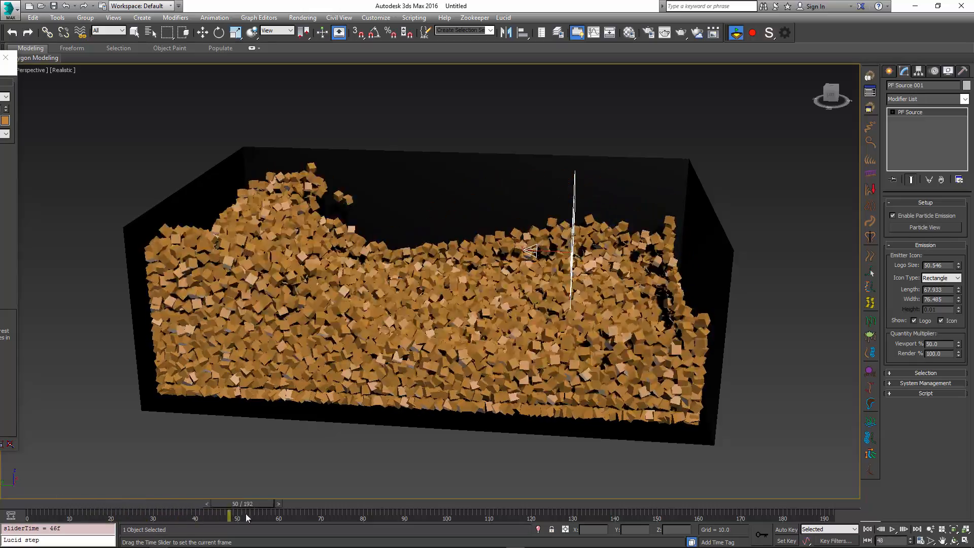
left_click_drag(237, 515, 574, 515)
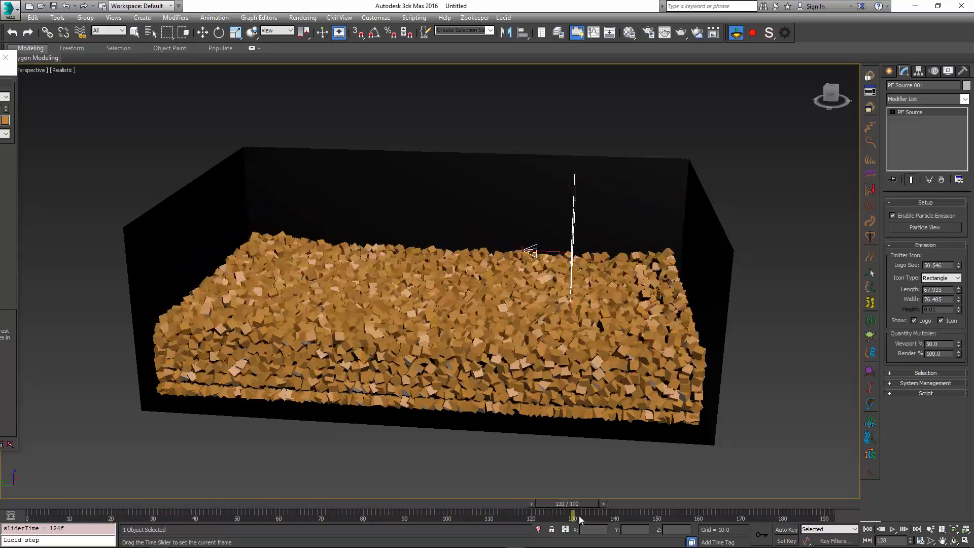
left_click_drag(574, 514, 719, 514)
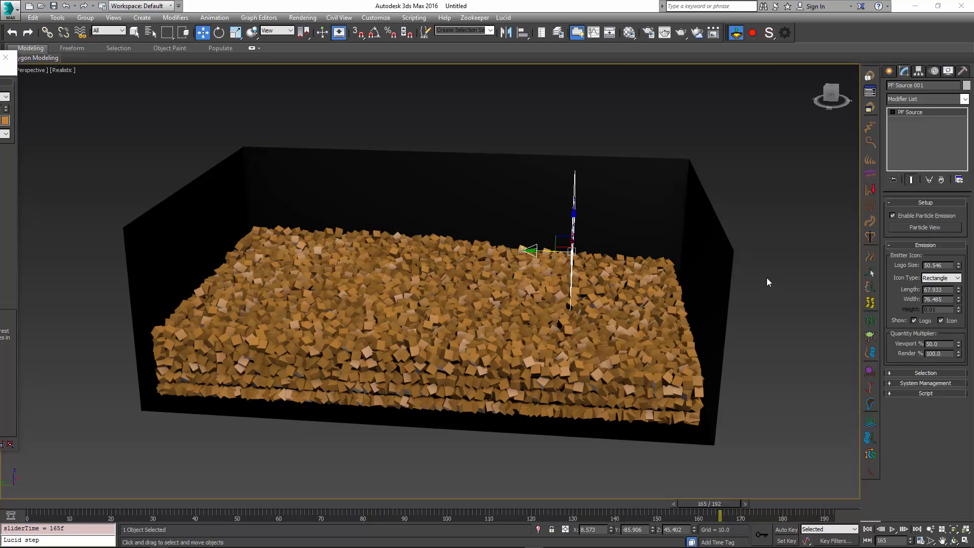
mouse_move(767, 306)
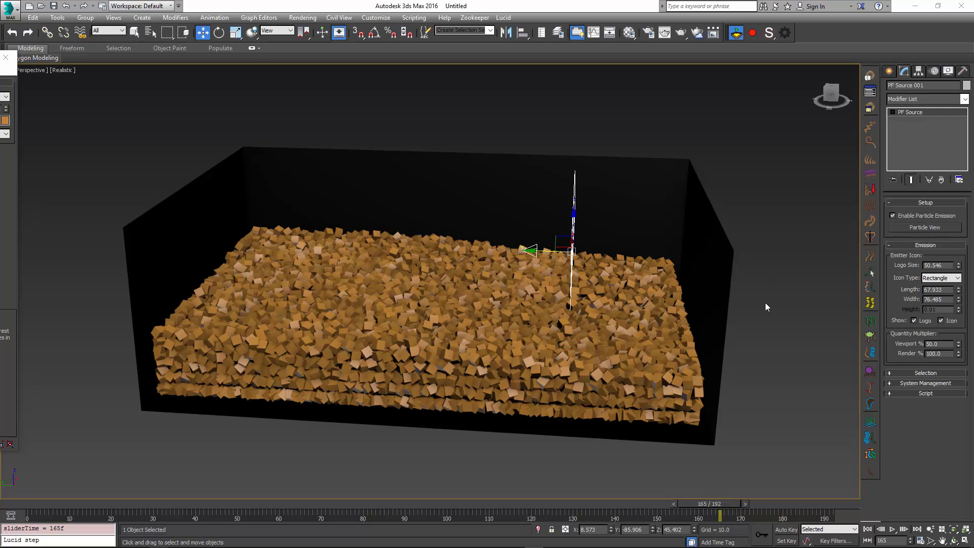